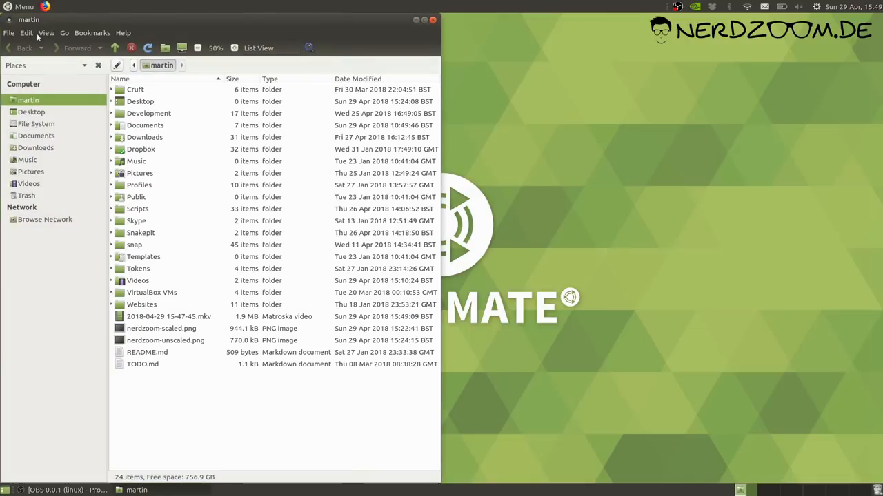
# - Select nerdzoom-scaled.png in the Caja home folder list
pyautogui.click(161, 328)
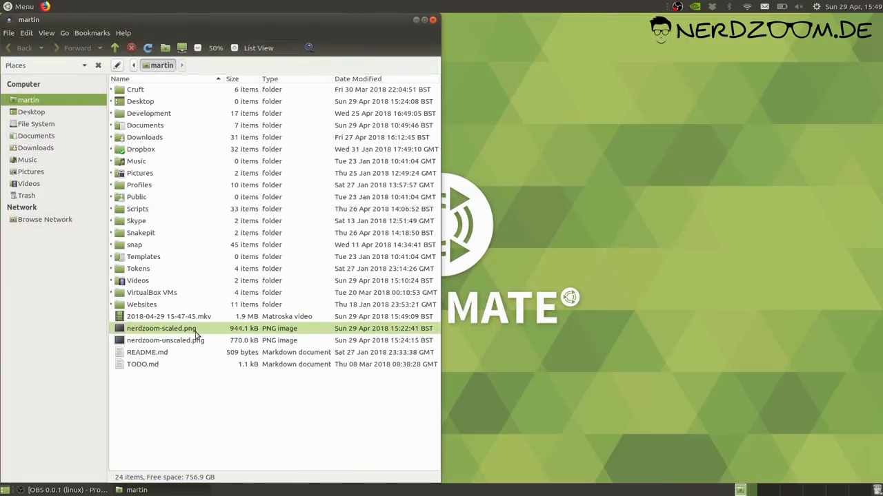
# - View nerdzoom-scaled.png in Eye of MATE, a screenshot of Pluma code beside a fish terminal
pyautogui.doubleClick(162, 328)
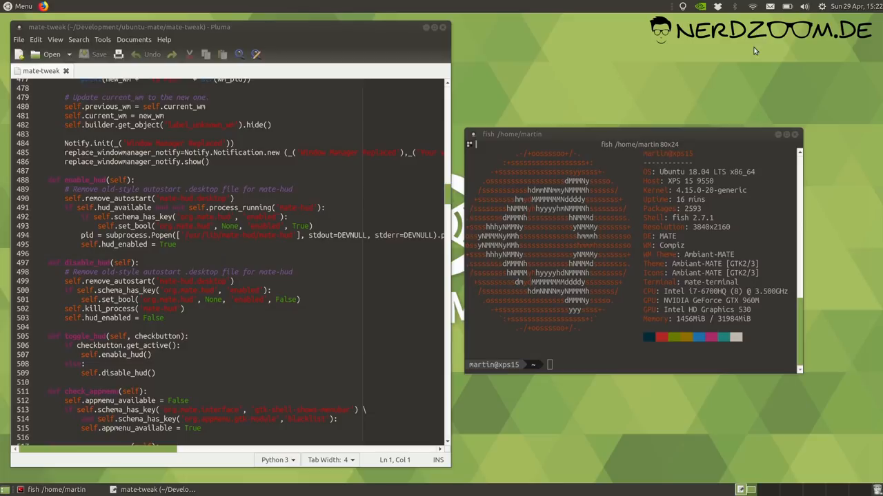
pyautogui.moveTo(755, 51)
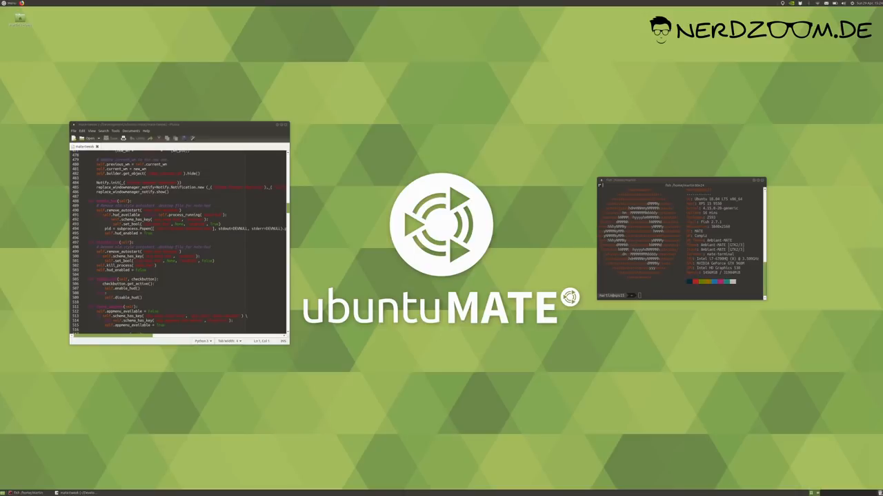
# - Show the desktop context menu with folder, launcher and background options
pyautogui.rightClick(532, 97)
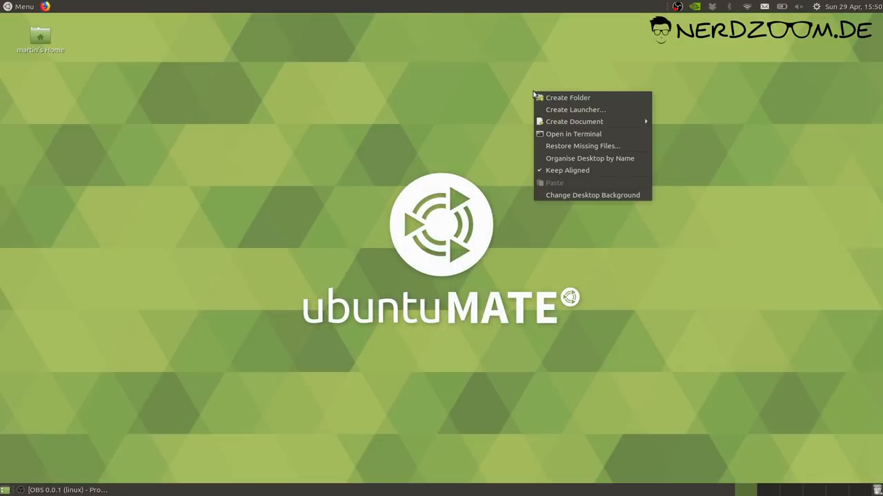
# - Apply the bokeh, rain-on-glass and green circles wallpapers in turn, then restore the default background
pyautogui.click(592, 195)
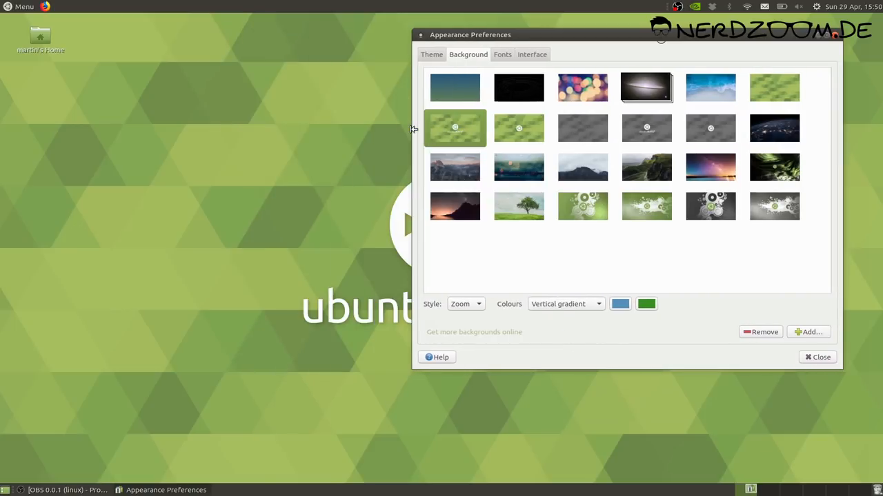
pyautogui.click(582, 87)
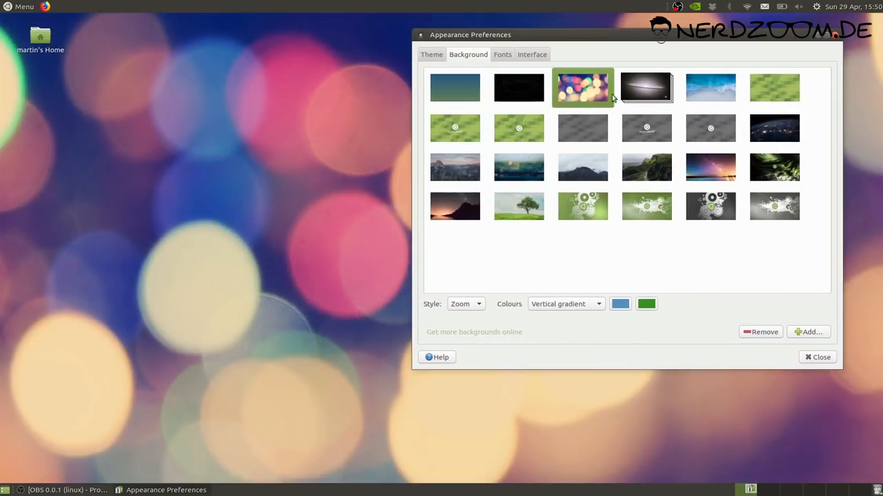
pyautogui.click(710, 87)
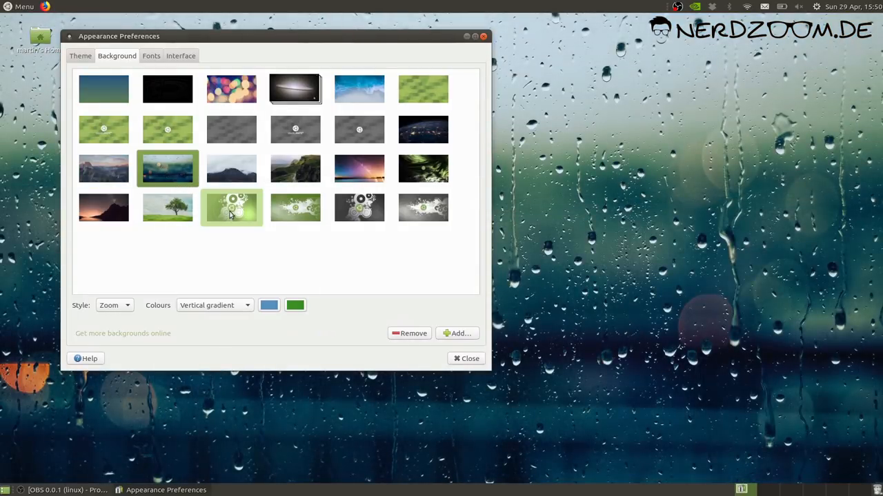
pyautogui.click(295, 207)
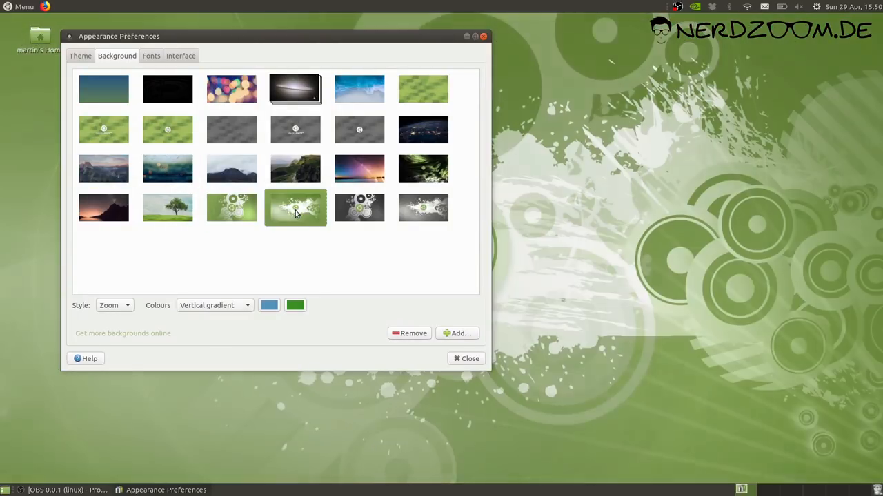
pyautogui.click(104, 130)
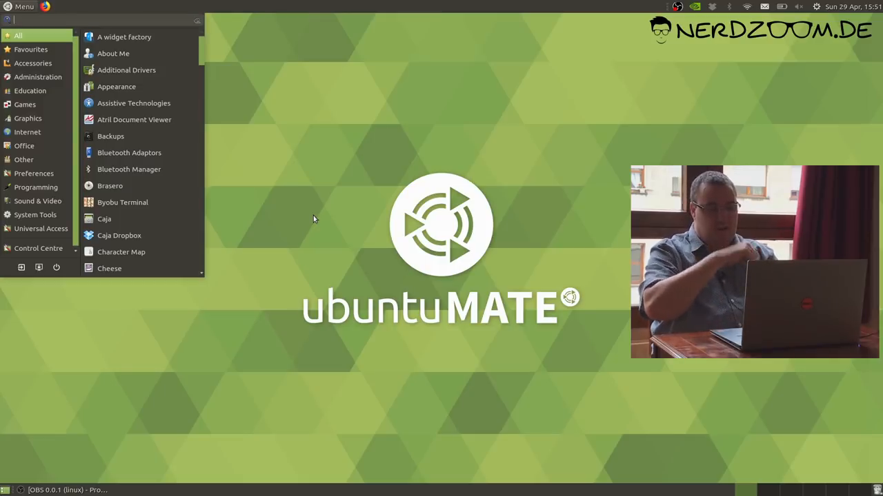
# - Search the Brisk Menu for 'WELCO' to launch Ubuntu MATE Welcome and reach its Help Improve page
pyautogui.write('WELCO')
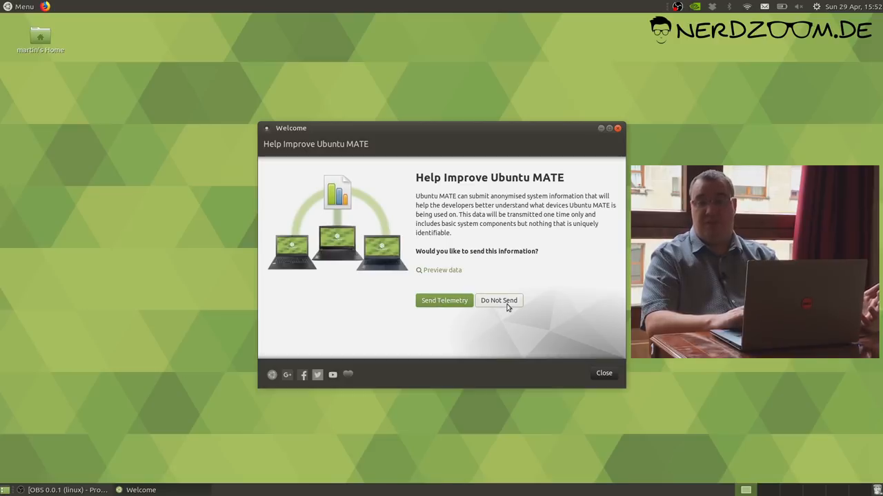
pyautogui.moveTo(440, 268)
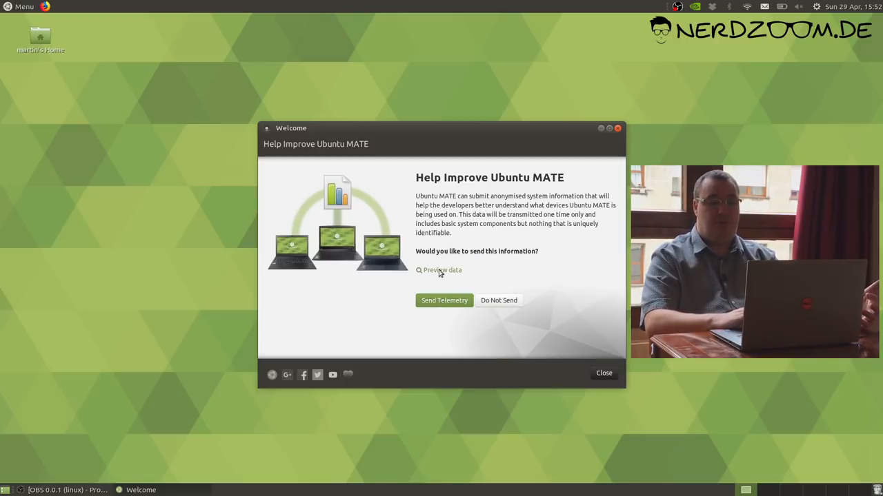
# - Preview the JSON telemetry report and read down through its hardware and install details
pyautogui.click(438, 269)
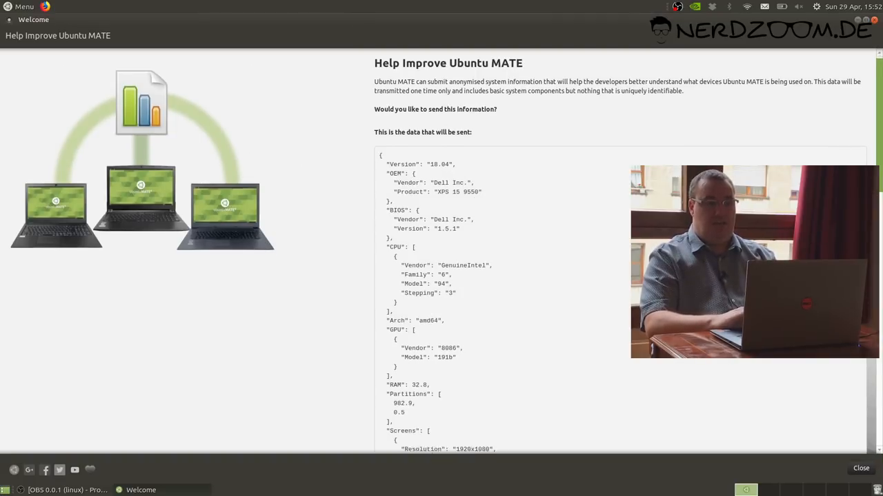
pyautogui.scroll(-3)
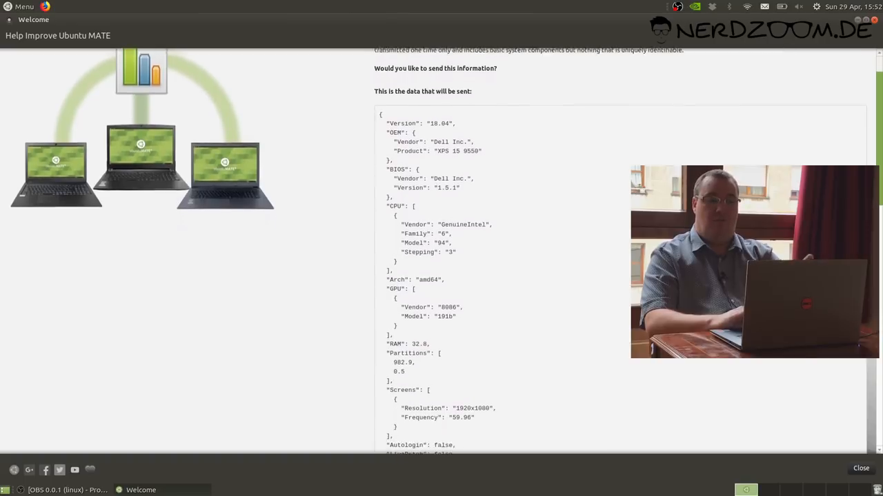
pyautogui.scroll(-3)
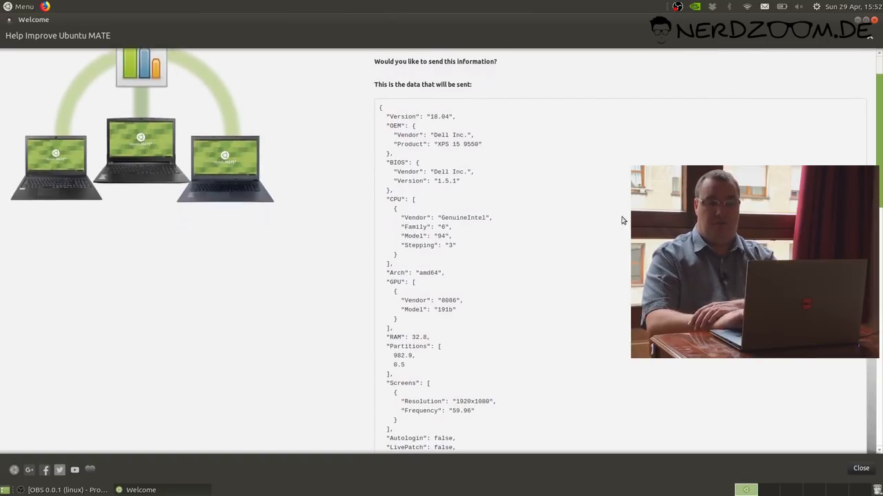
pyautogui.scroll(-3)
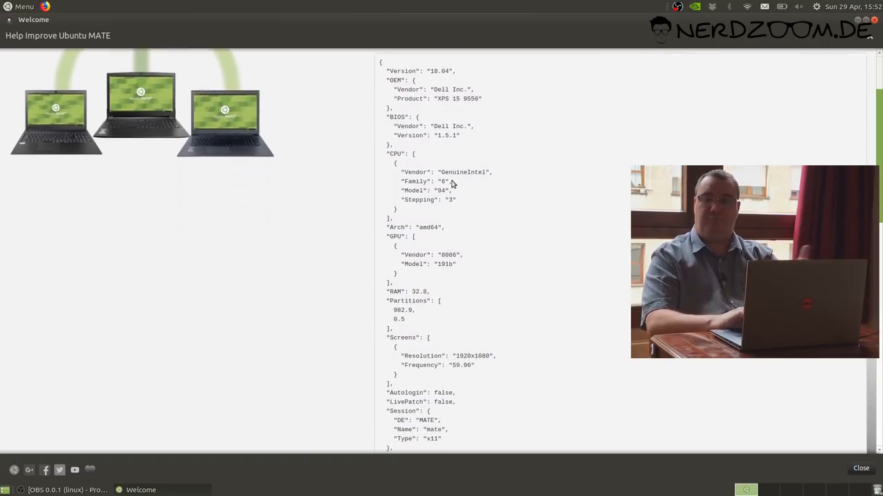
pyautogui.scroll(-3)
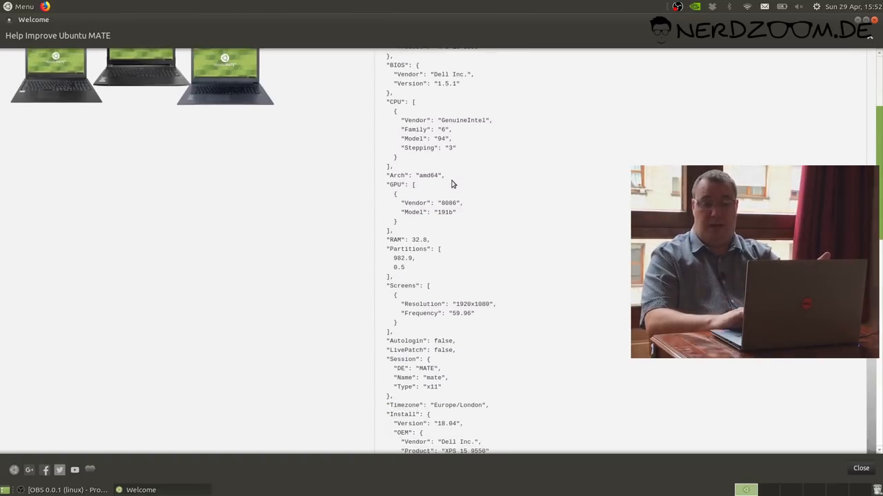
pyautogui.scroll(-3)
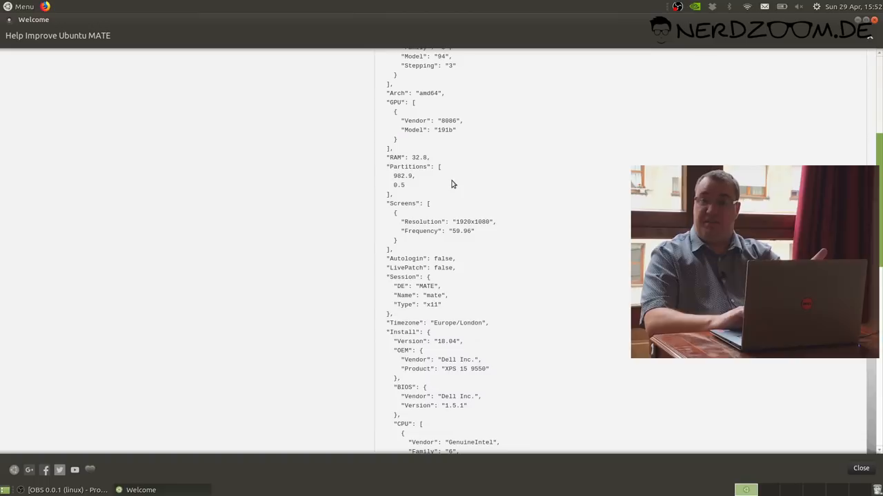
pyautogui.scroll(-3)
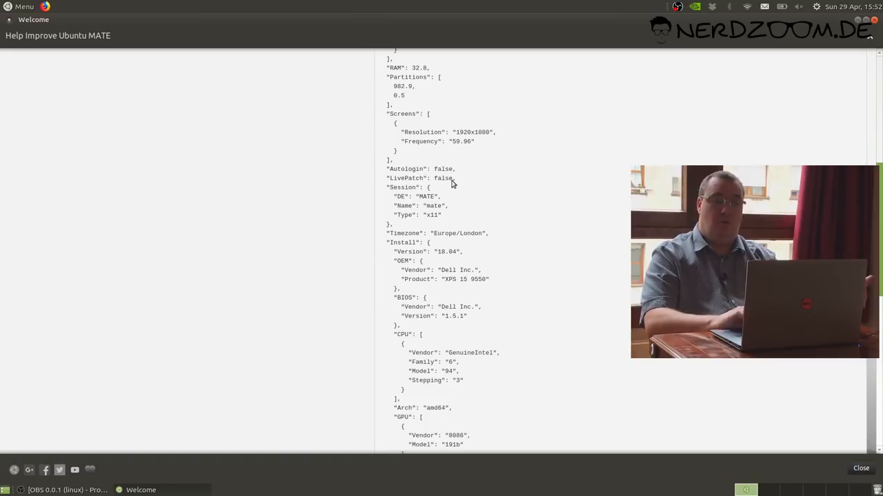
pyautogui.moveTo(510, 182)
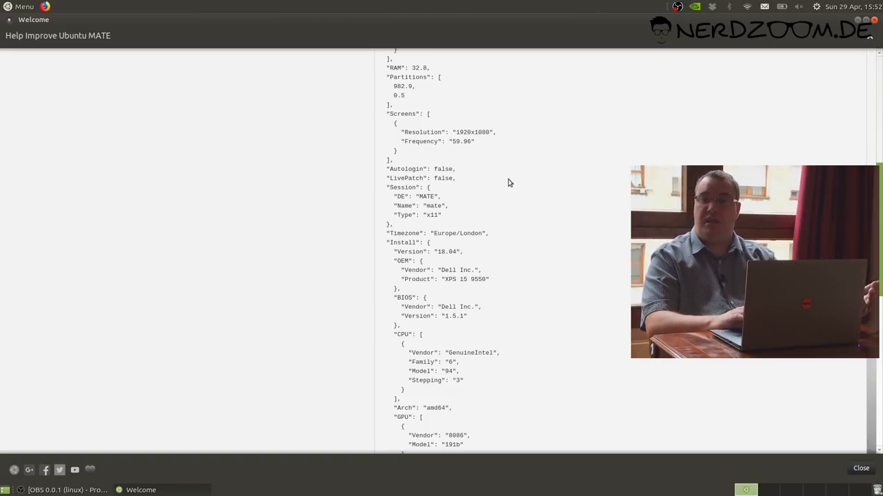
pyautogui.moveTo(452, 157)
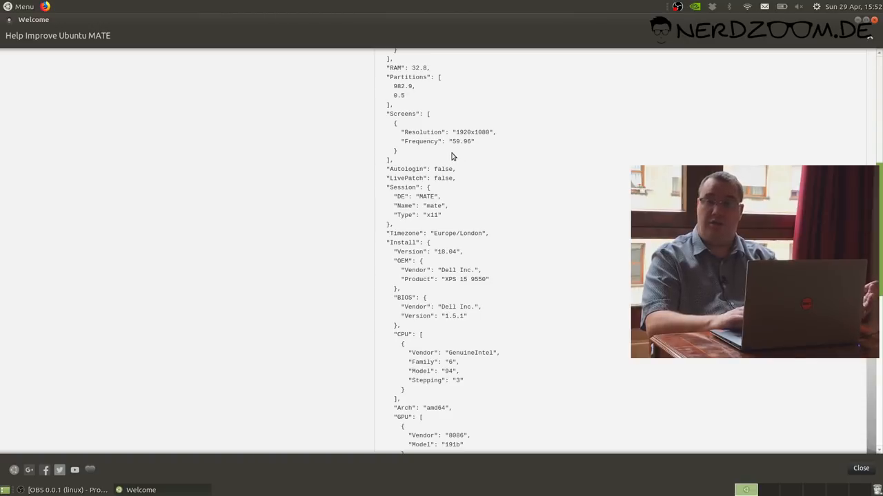
pyautogui.moveTo(433, 132)
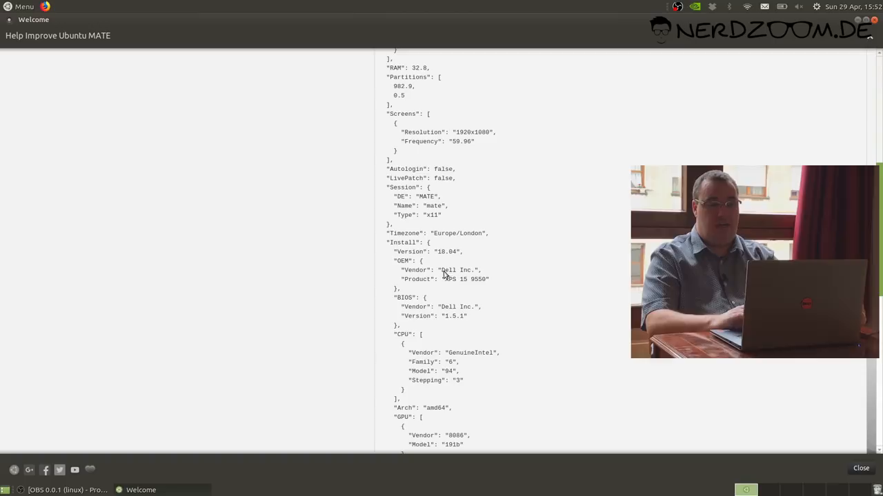
pyautogui.scroll(-3)
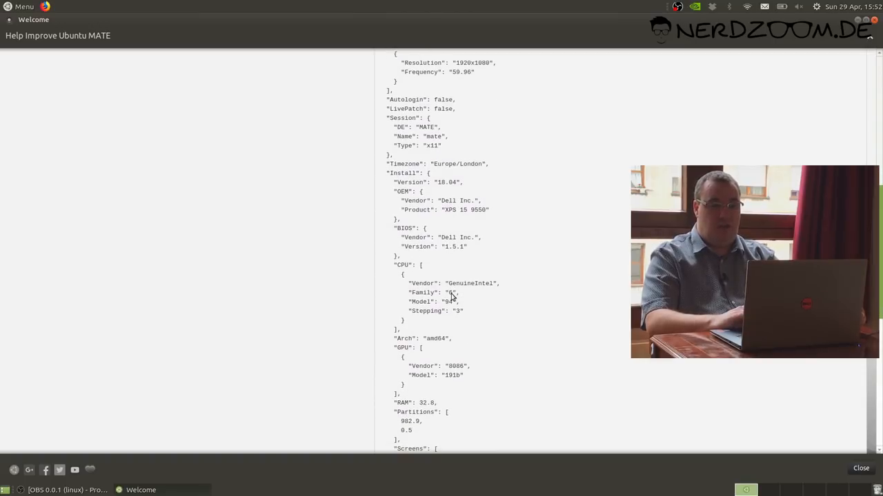
pyautogui.scroll(-3)
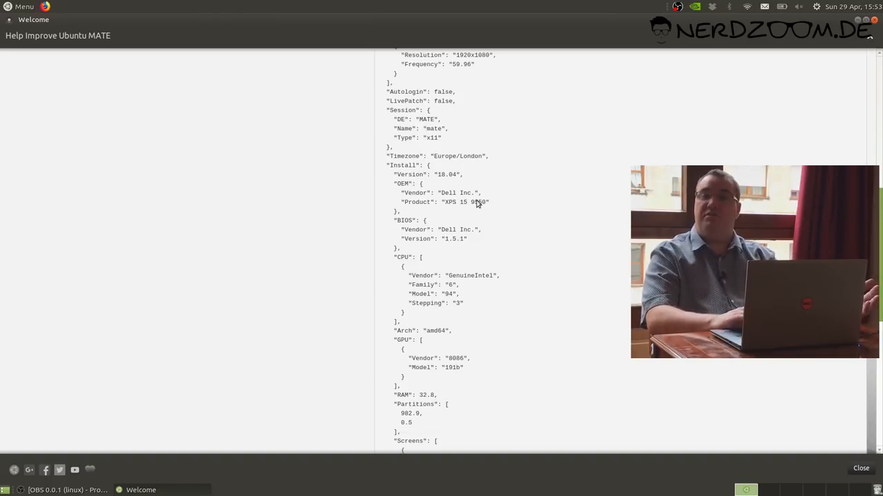
pyautogui.scroll(-3)
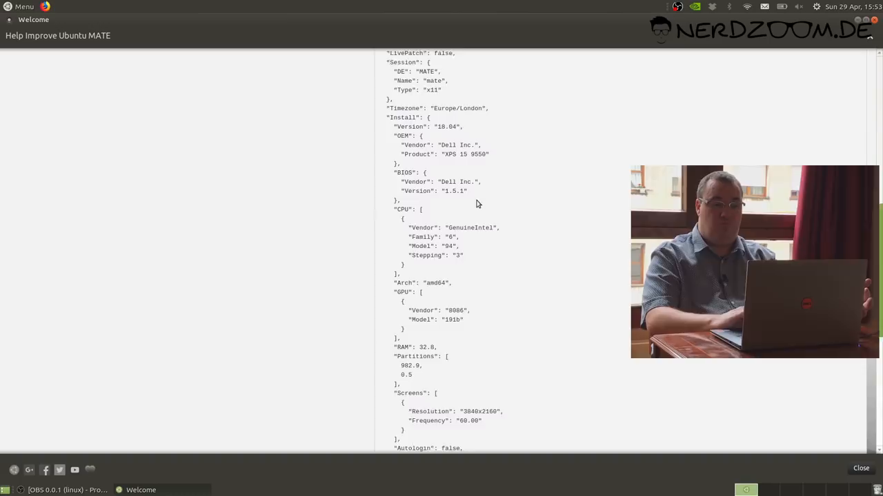
pyautogui.scroll(-3)
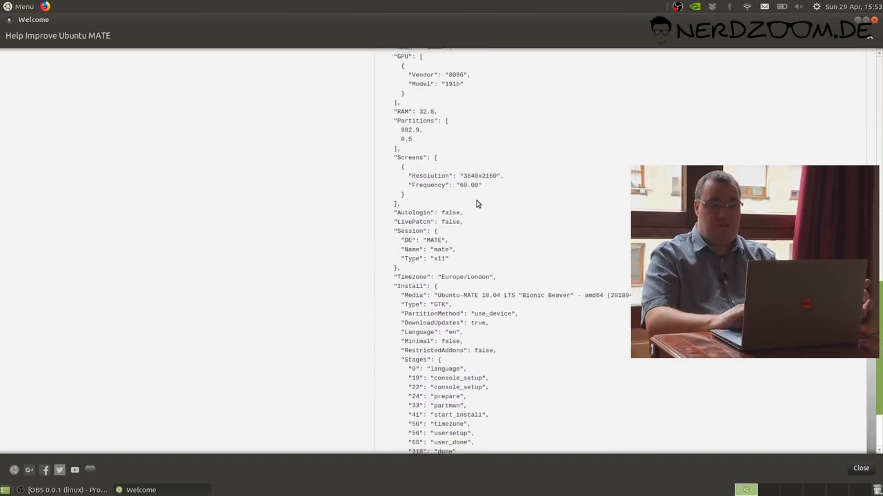
pyautogui.scroll(-3)
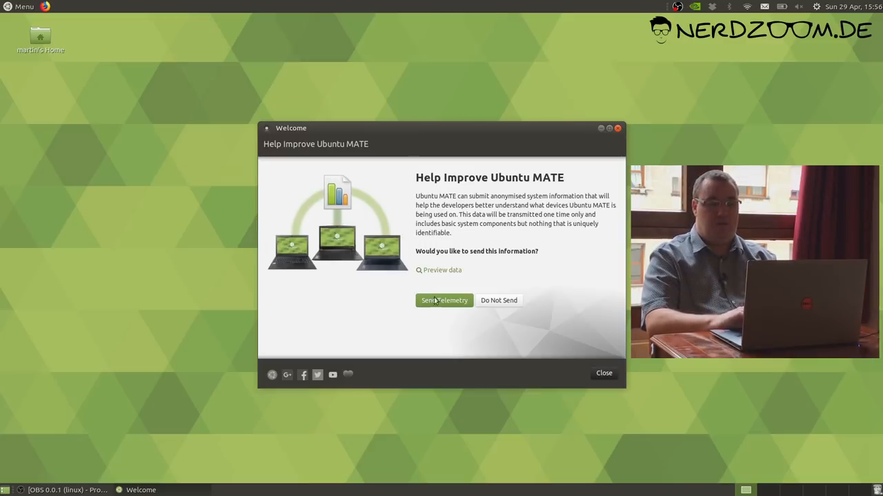
# - Send the system information to the developers and continue past the thank-you screen to the main menu
pyautogui.click(444, 301)
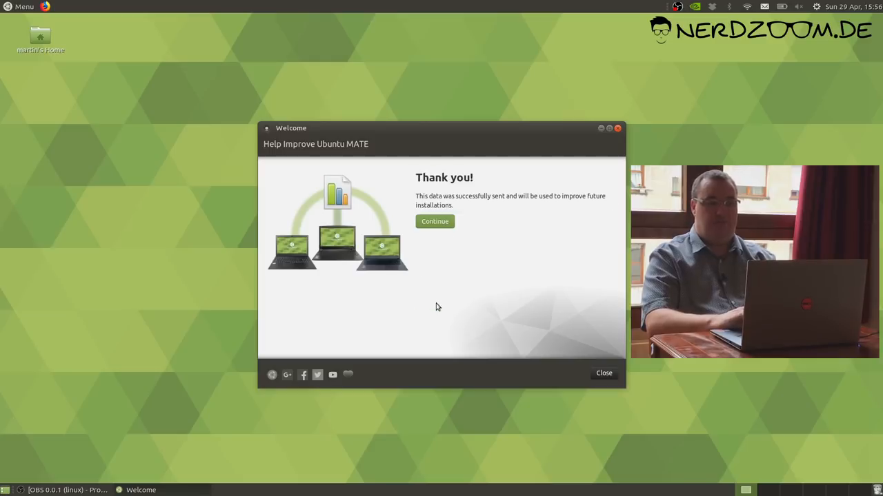
pyautogui.moveTo(447, 232)
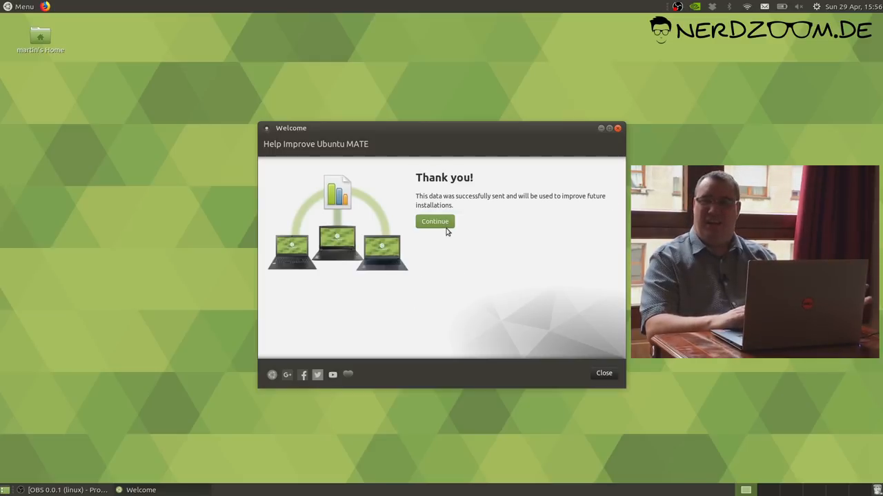
pyautogui.click(435, 220)
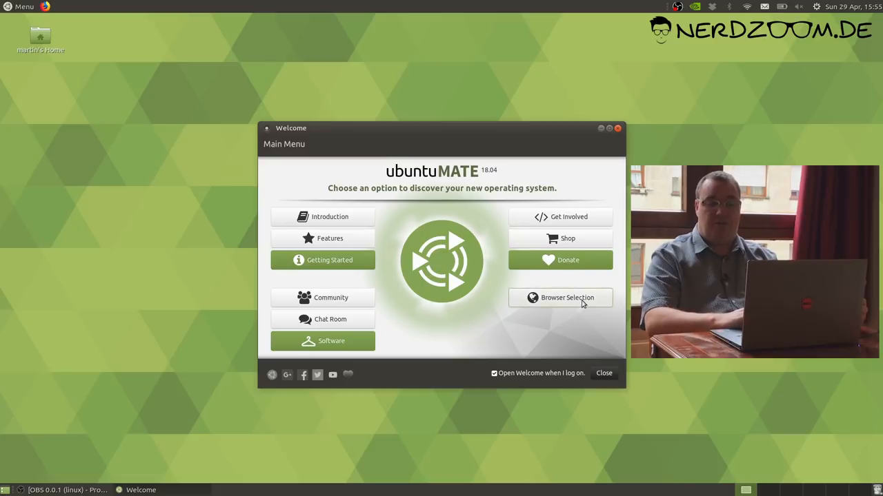
# - Review the Browser Selection page, return to the main menu and enter the Software Boutique
pyautogui.click(560, 298)
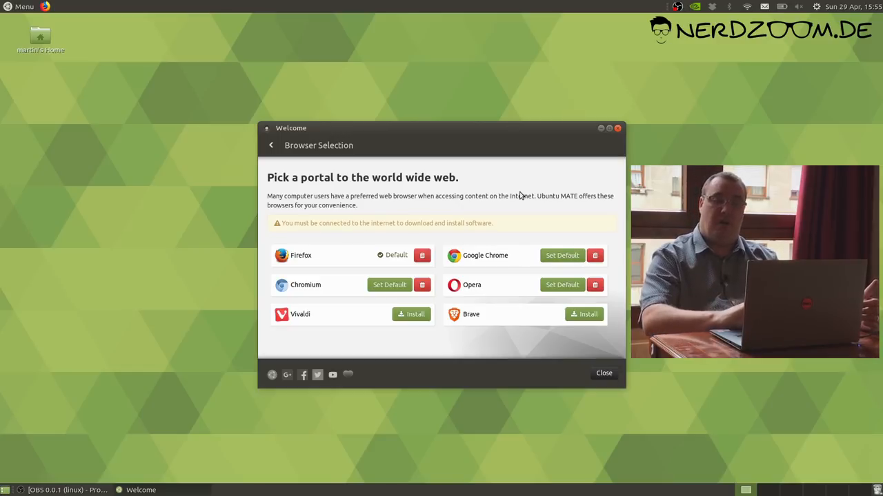
pyautogui.moveTo(289, 164)
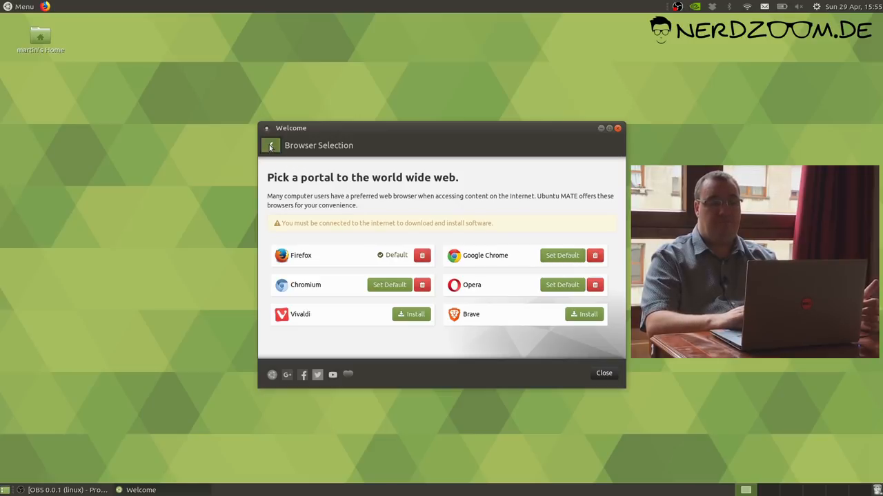
pyautogui.click(270, 145)
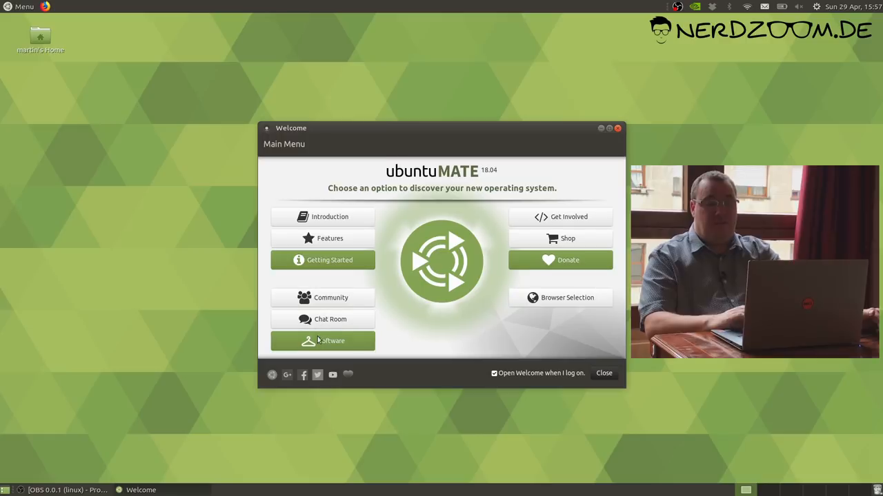
pyautogui.click(323, 341)
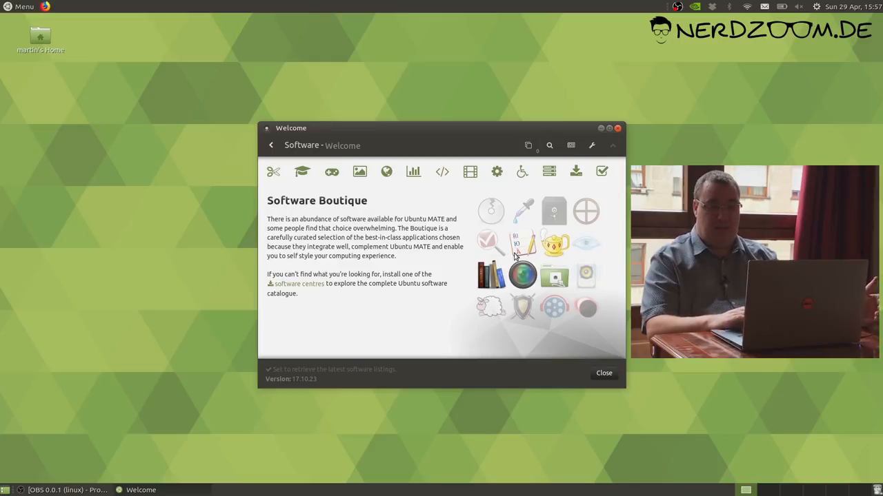
pyautogui.moveTo(571, 146)
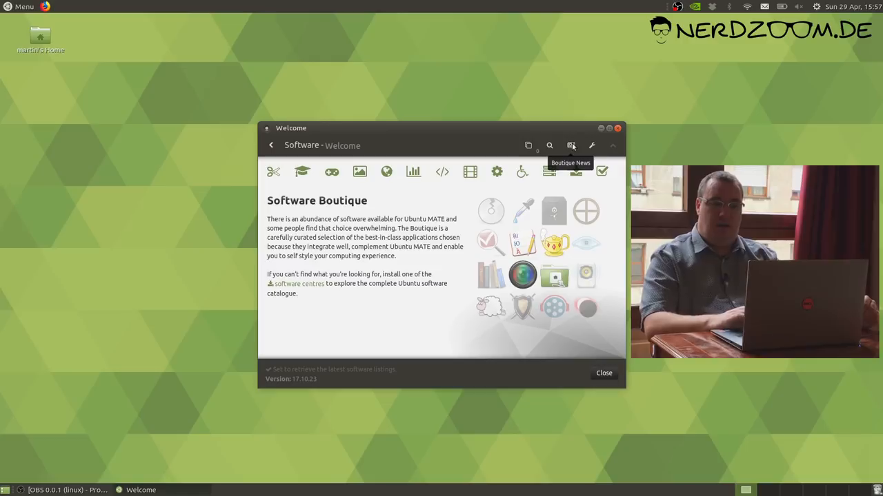
# - Read the Boutique News changelog down to the 17.10.21 additions and fixes
pyautogui.click(571, 146)
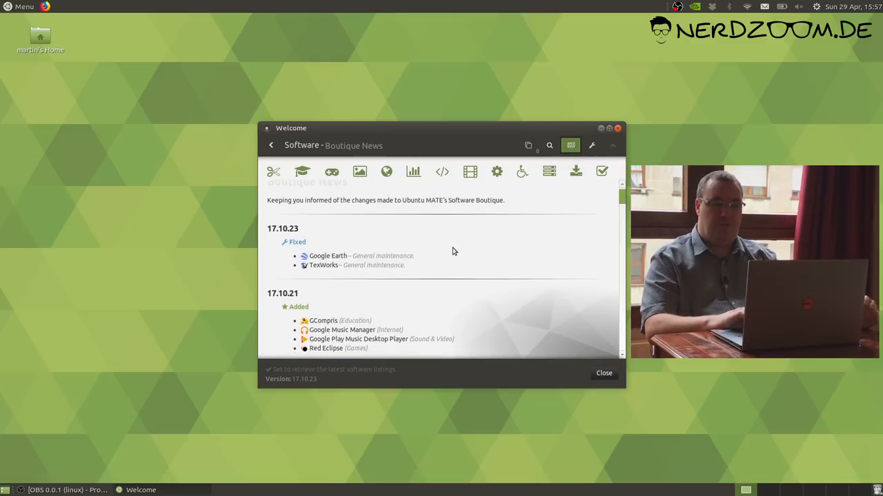
pyautogui.scroll(-3)
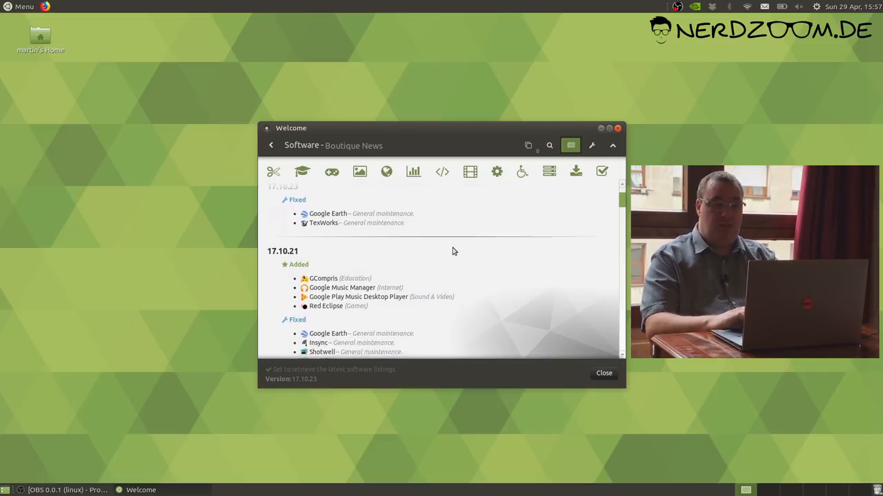
pyautogui.scroll(-3)
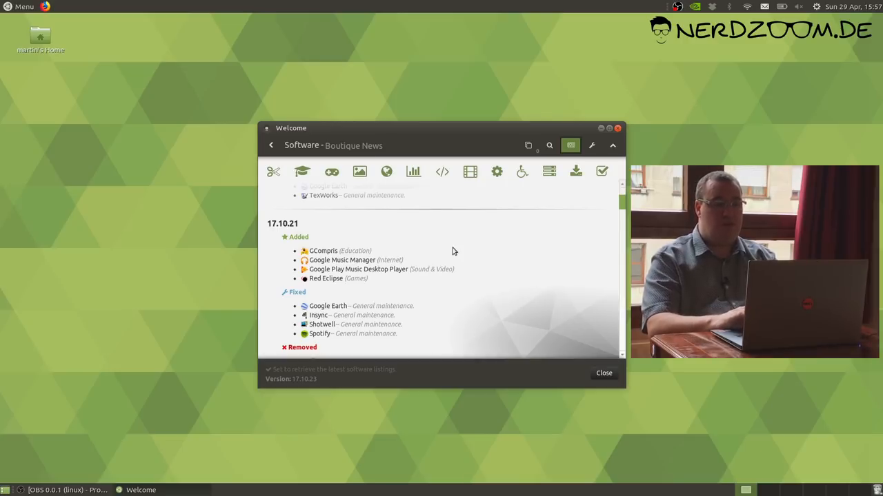
pyautogui.moveTo(406, 241)
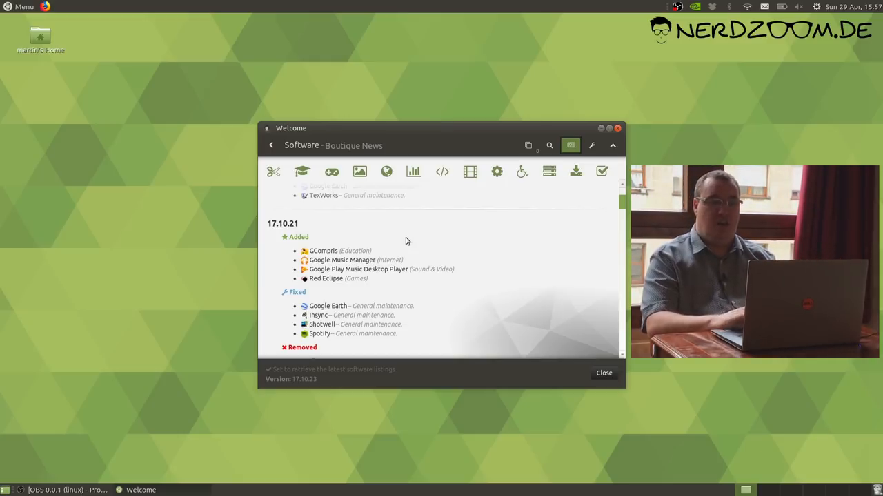
pyautogui.moveTo(409, 264)
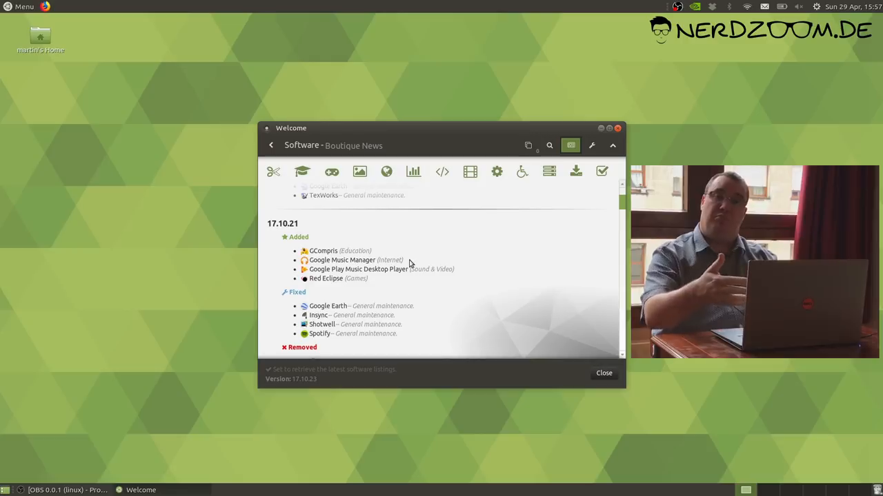
pyautogui.moveTo(240, 232)
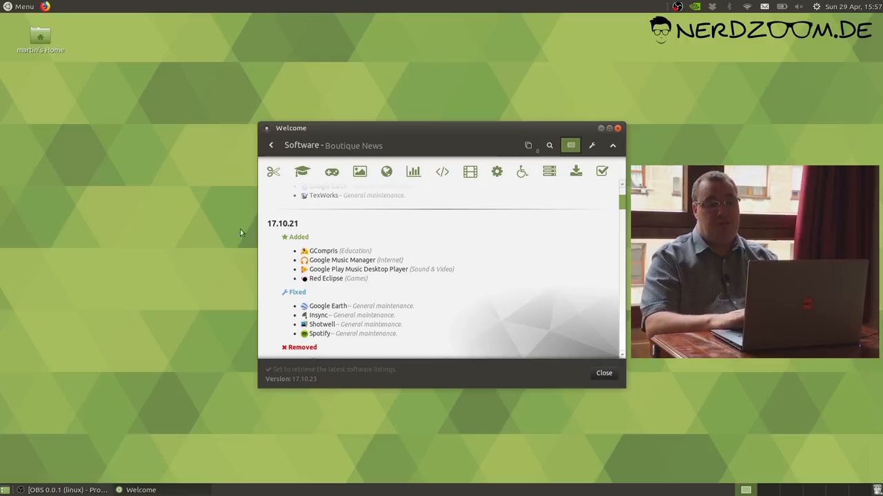
pyautogui.moveTo(301, 171)
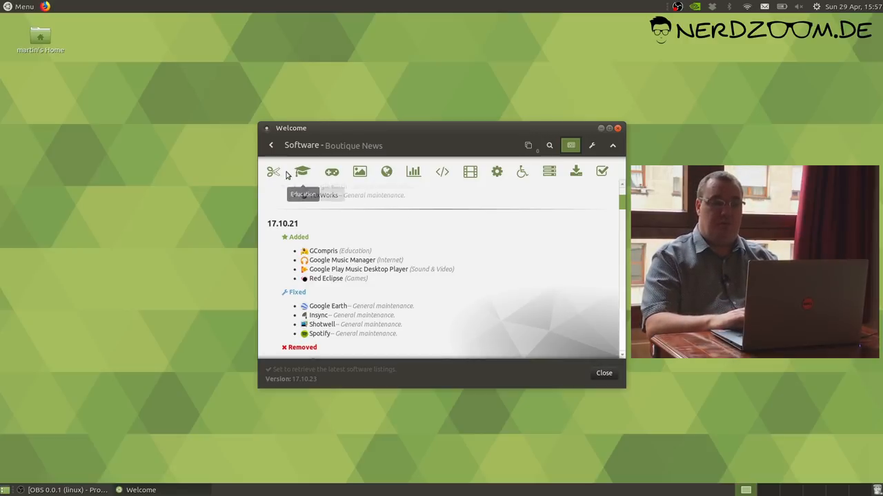
# - Browse the Accessories, Education, Games, Graphics and Internet categories, then return to the main menu
pyautogui.click(273, 171)
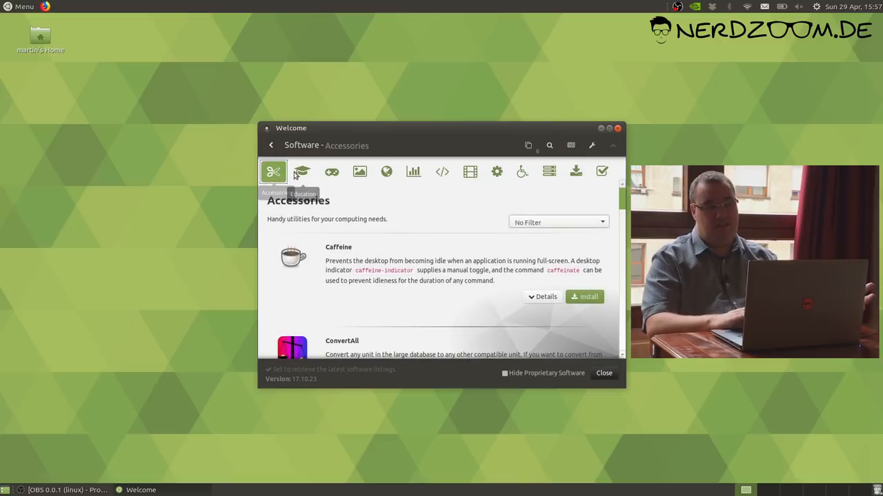
pyautogui.click(302, 171)
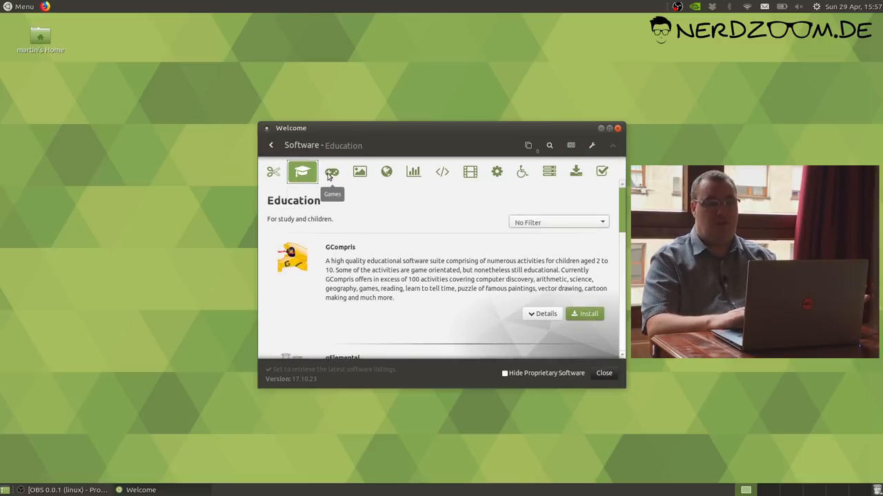
pyautogui.click(331, 171)
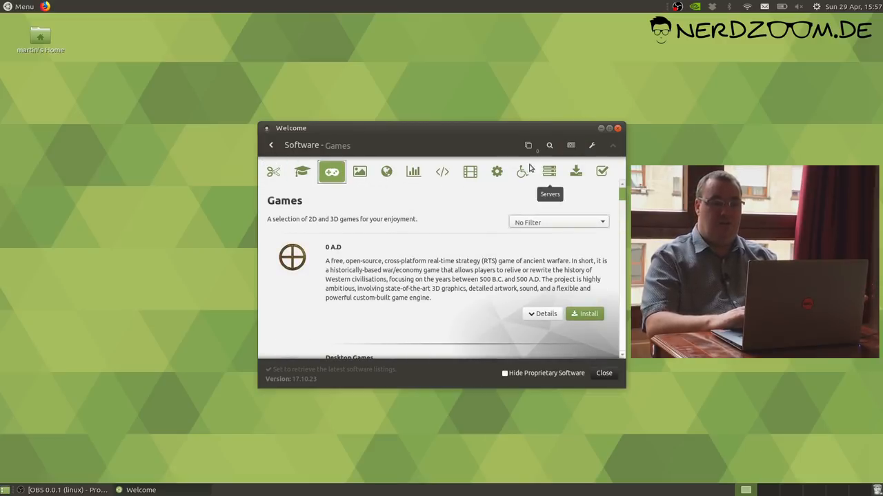
pyautogui.click(358, 171)
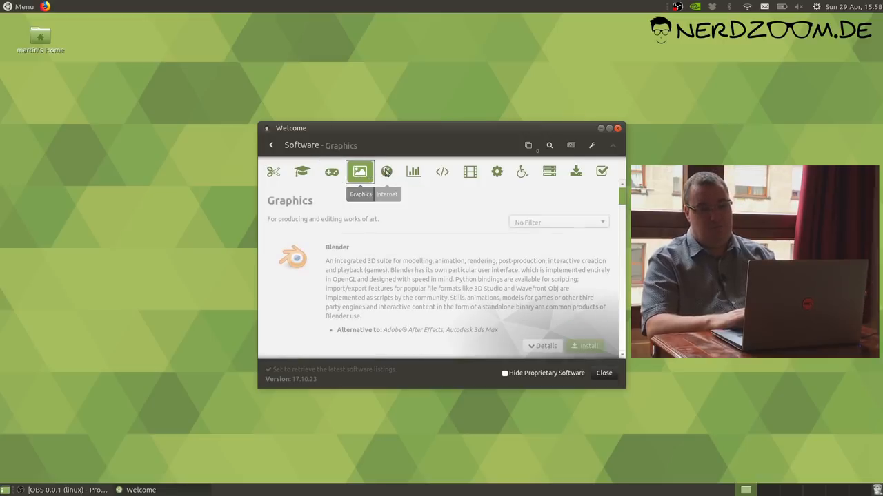
pyautogui.click(386, 171)
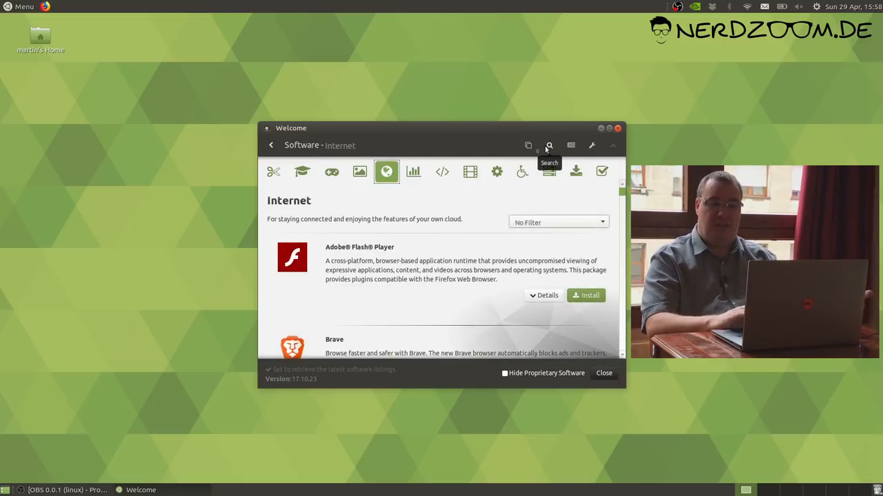
pyautogui.click(549, 145)
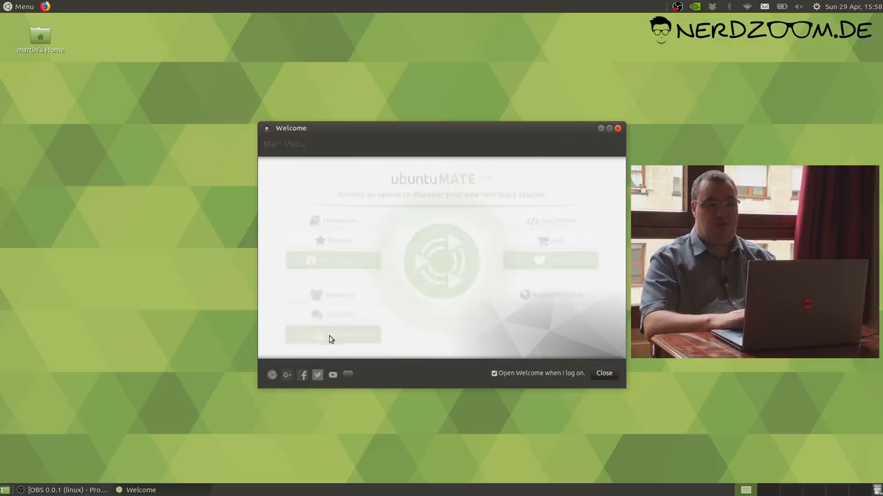
# - Reopen the Software Boutique from the Welcome main menu
pyautogui.click(334, 260)
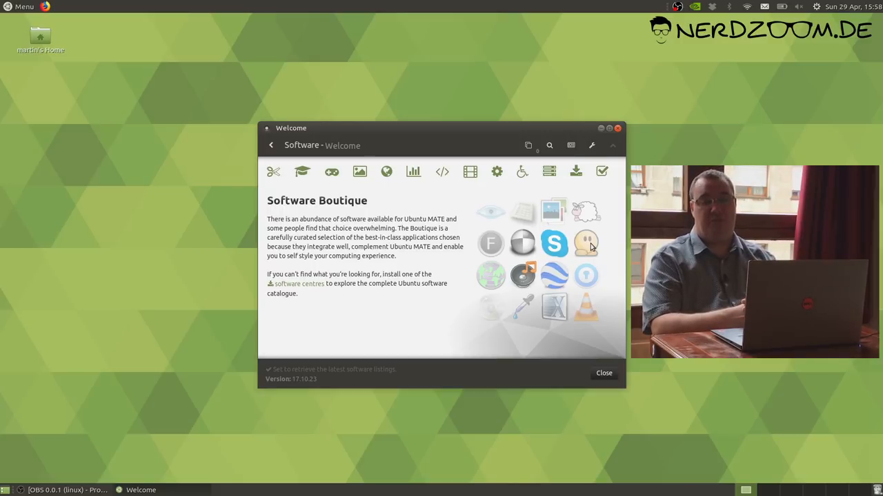
pyautogui.moveTo(592, 145)
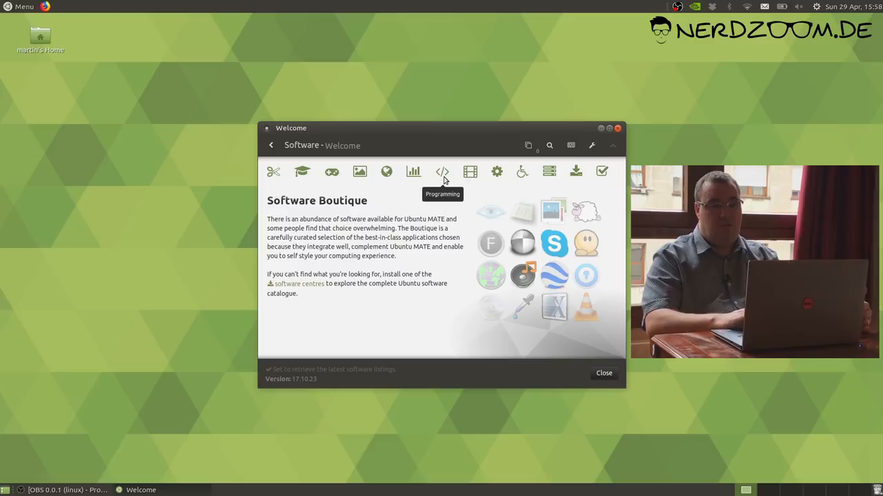
# - Show the Programming category and scroll past Geany to Microsoft Visual Studio Code
pyautogui.click(441, 171)
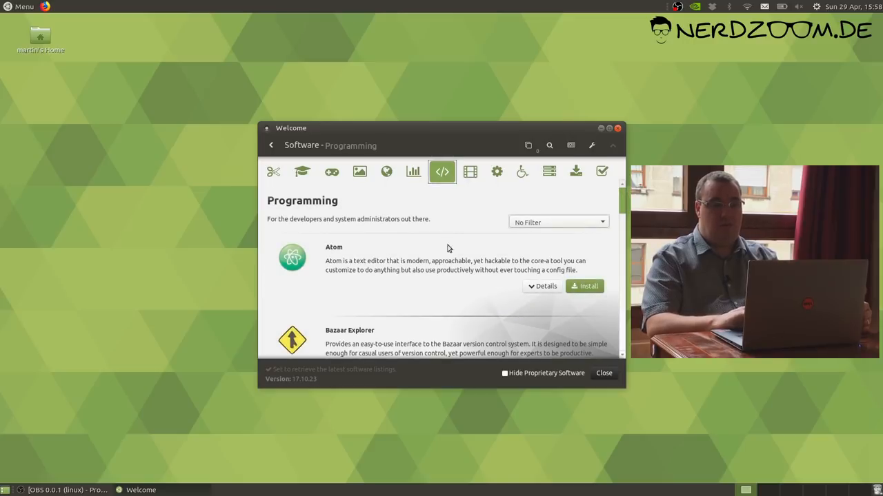
pyautogui.scroll(-3)
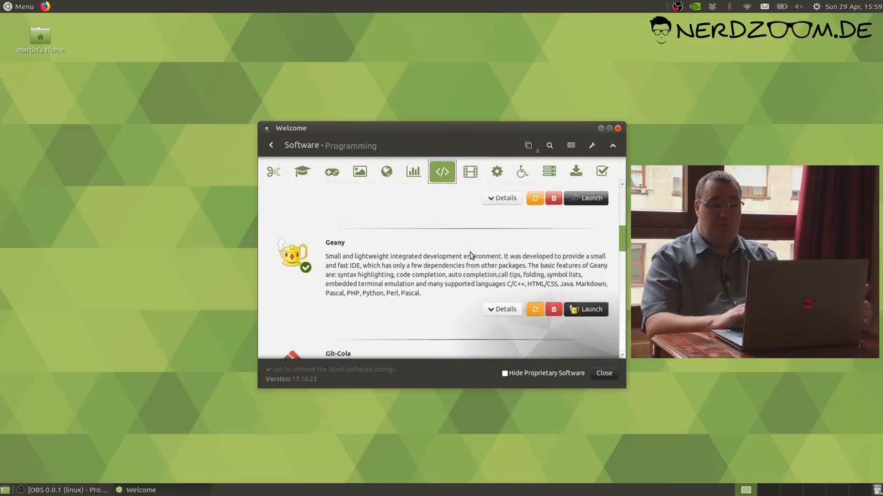
pyautogui.scroll(-3)
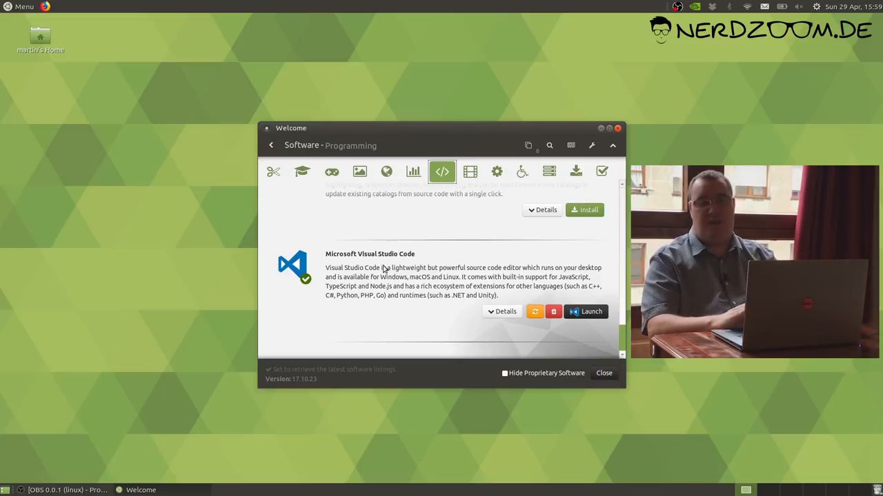
pyautogui.moveTo(601, 86)
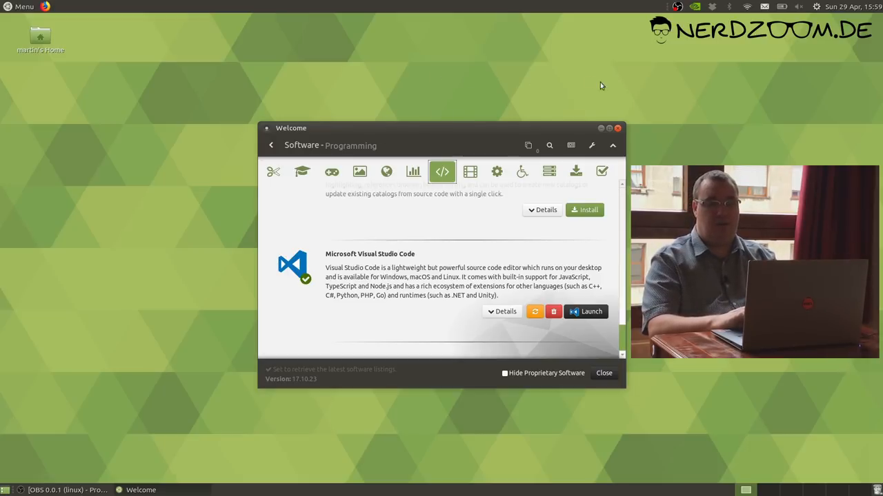
# - Close Welcome, then search the Brisk Menu for 'tweak' and launch MATE Tweak
pyautogui.click(604, 373)
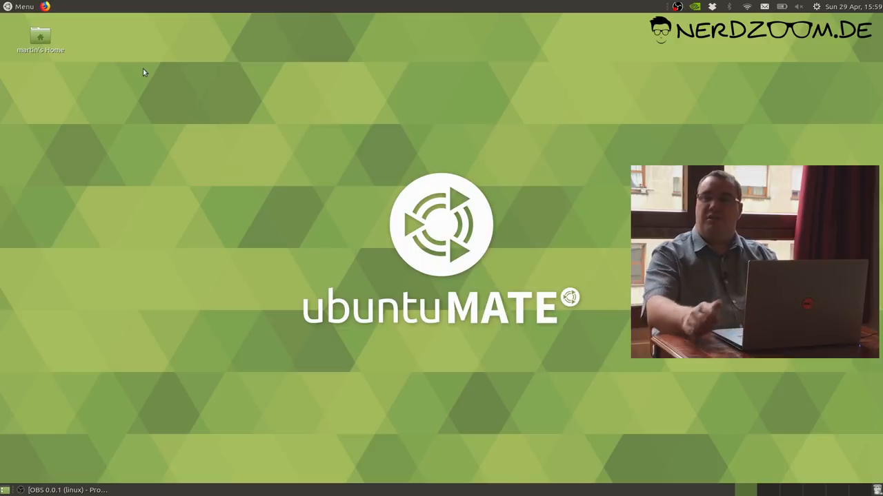
pyautogui.click(20, 6)
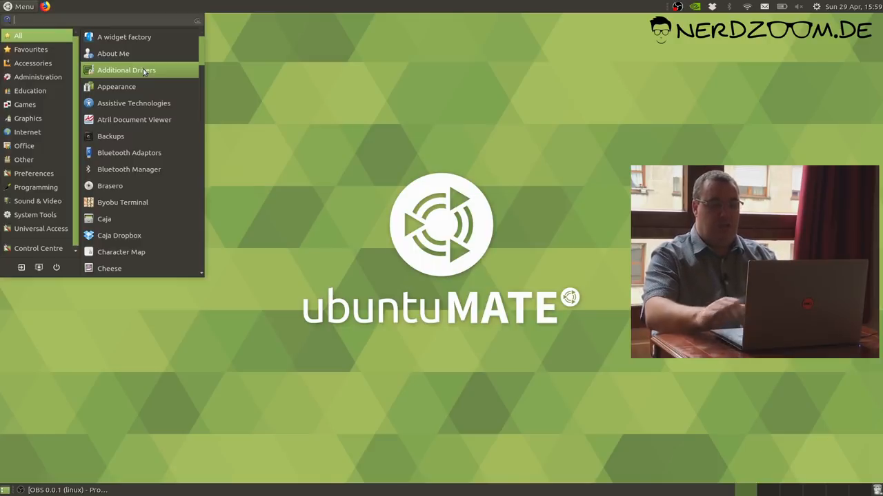
pyautogui.moveTo(127, 69)
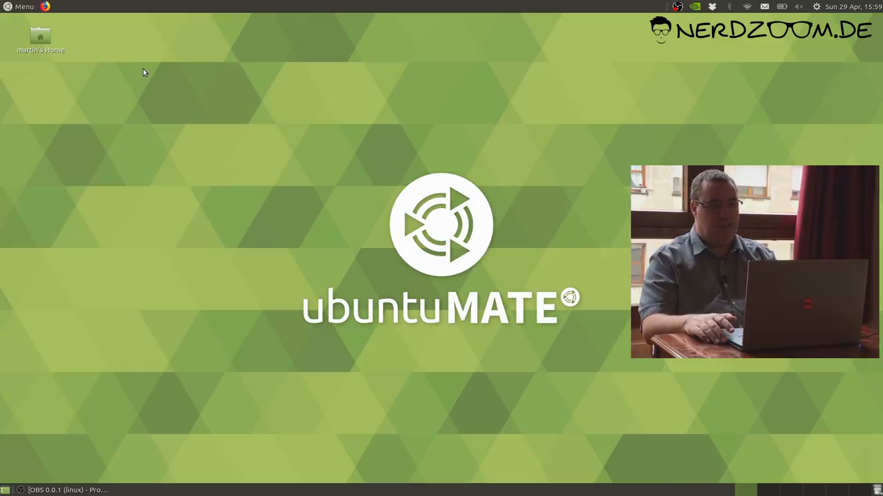
pyautogui.click(22, 5)
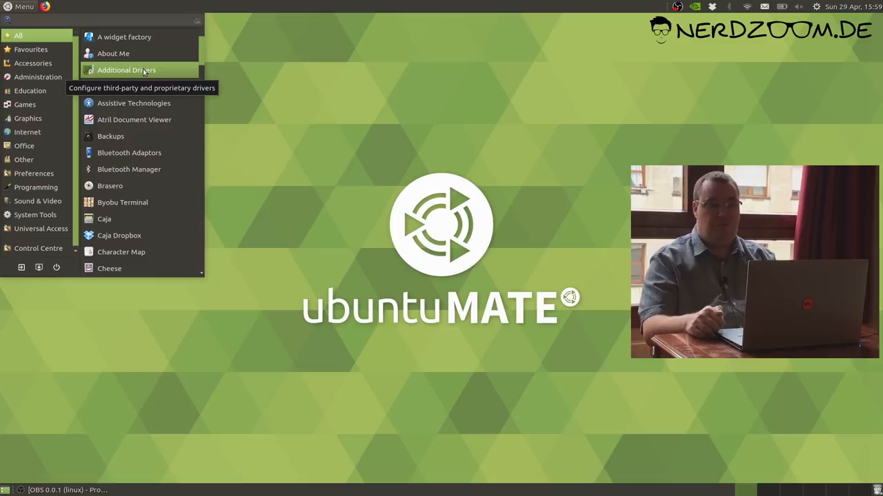
pyautogui.click(143, 72)
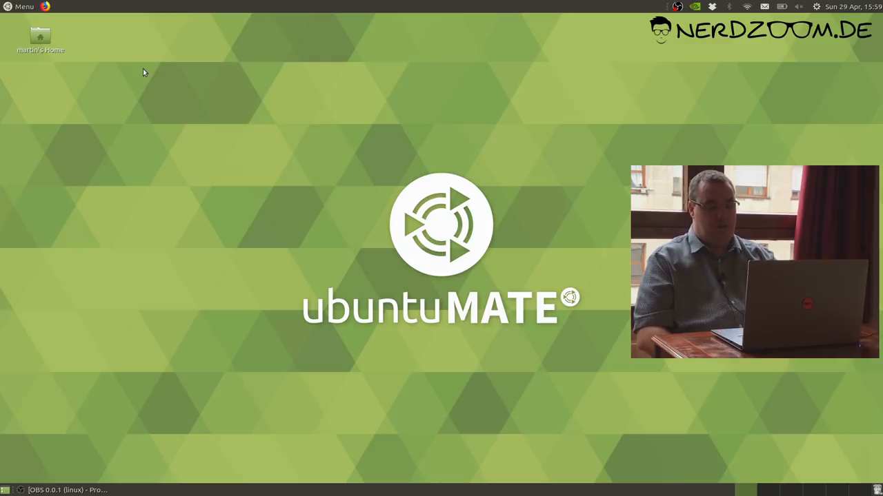
pyautogui.click(23, 5)
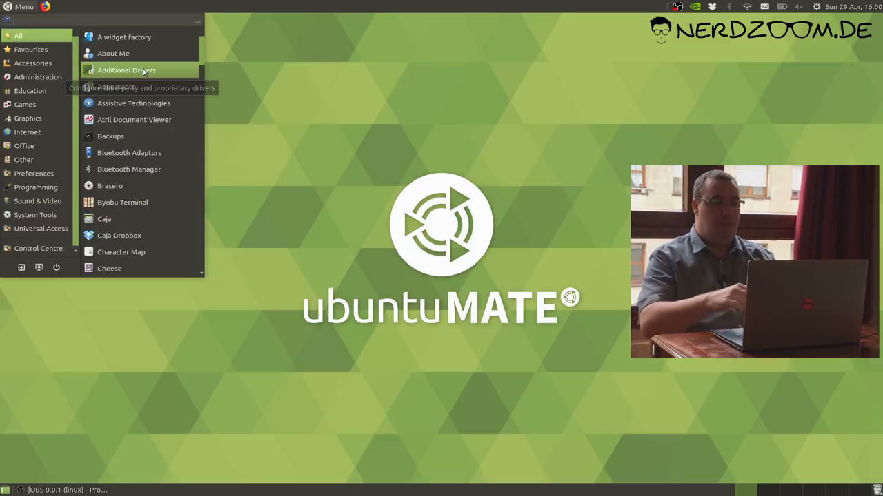
pyautogui.write('tweak')
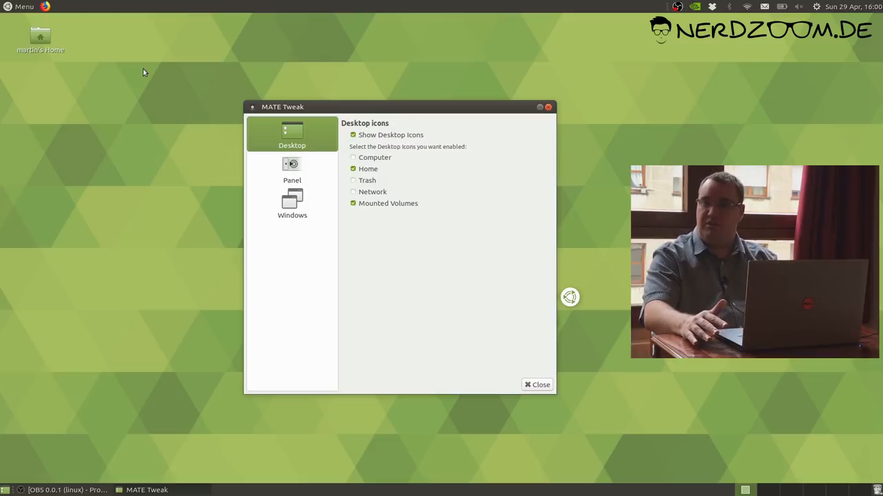
pyautogui.moveTo(128, 76)
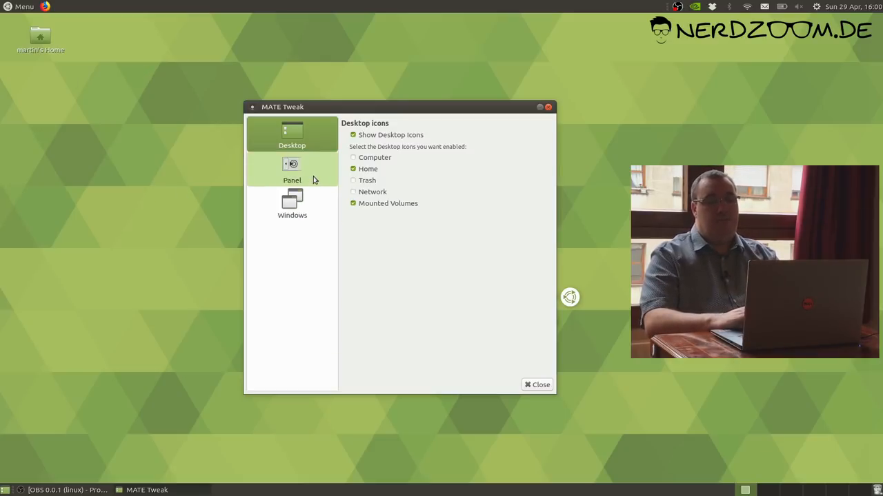
# - In Panel settings, apply the Traditional layout and confirm replacing the current one
pyautogui.click(292, 168)
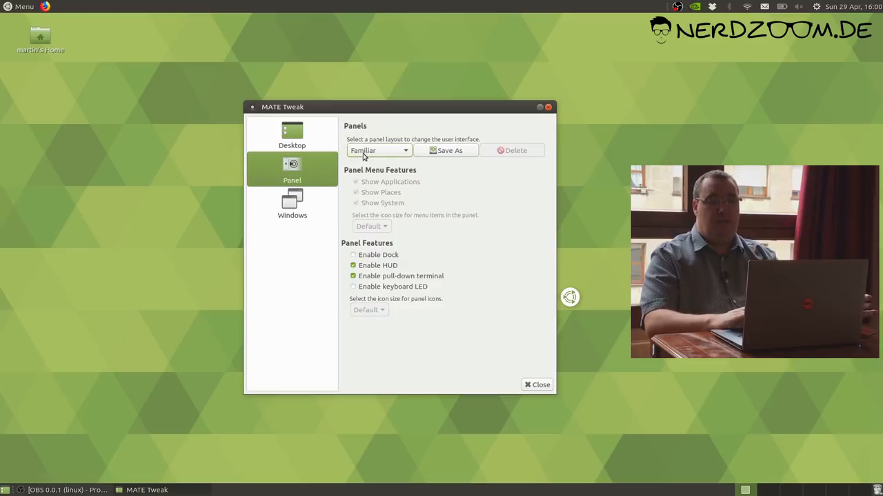
pyautogui.click(378, 150)
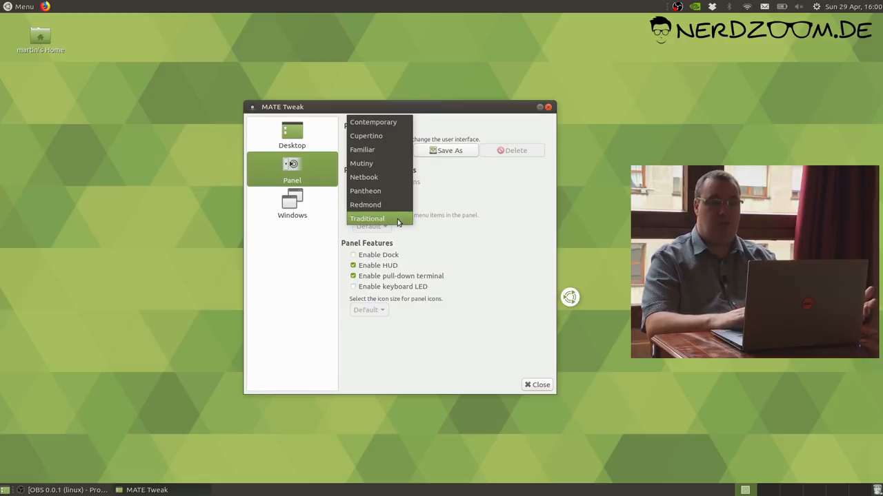
pyautogui.click(367, 218)
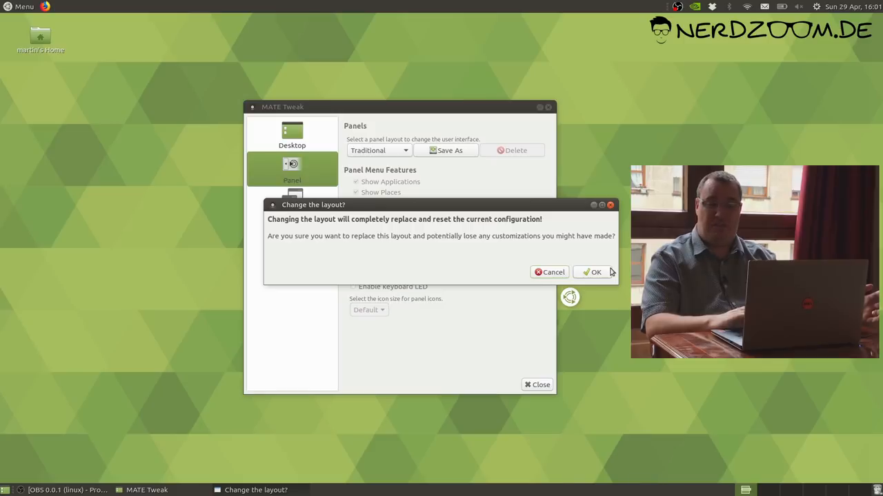
pyautogui.click(591, 271)
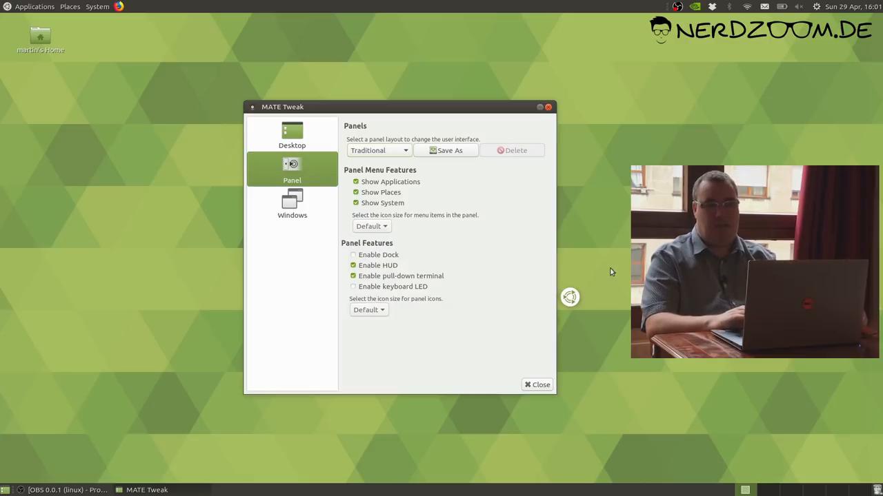
# - Apply the Cupertino panel layout and confirm the reset, enabling the dock
pyautogui.click(378, 151)
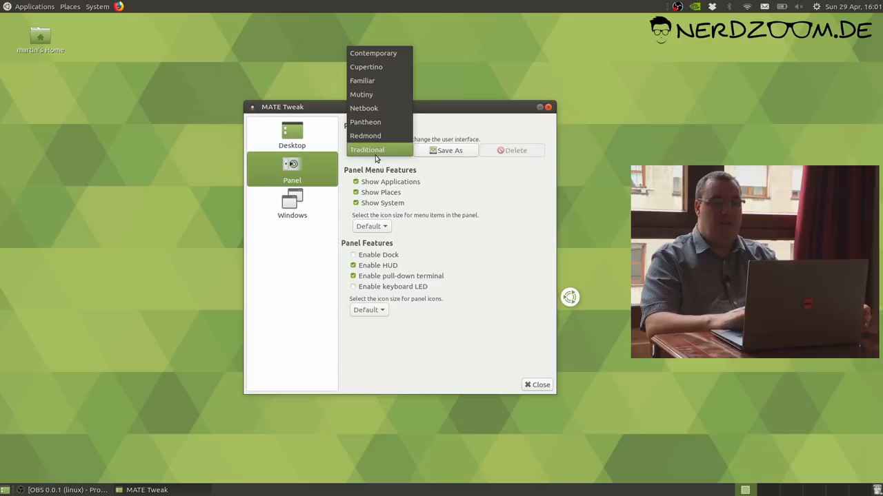
pyautogui.moveTo(366, 66)
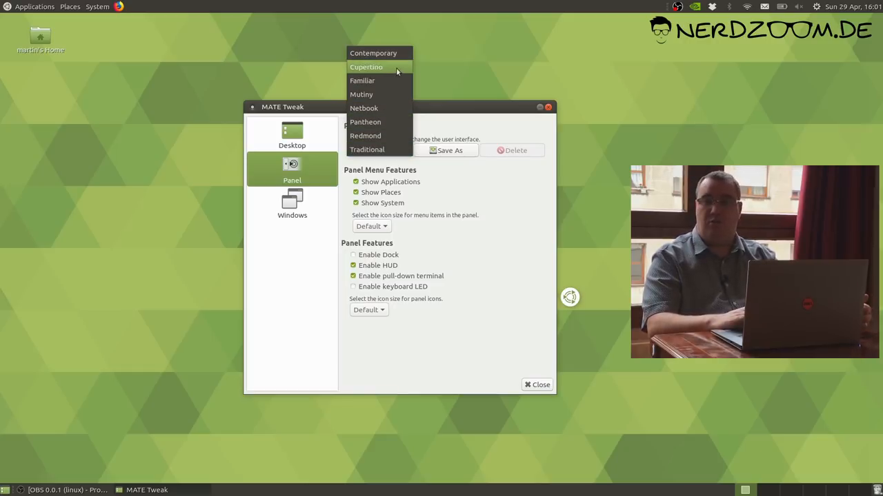
pyautogui.click(367, 66)
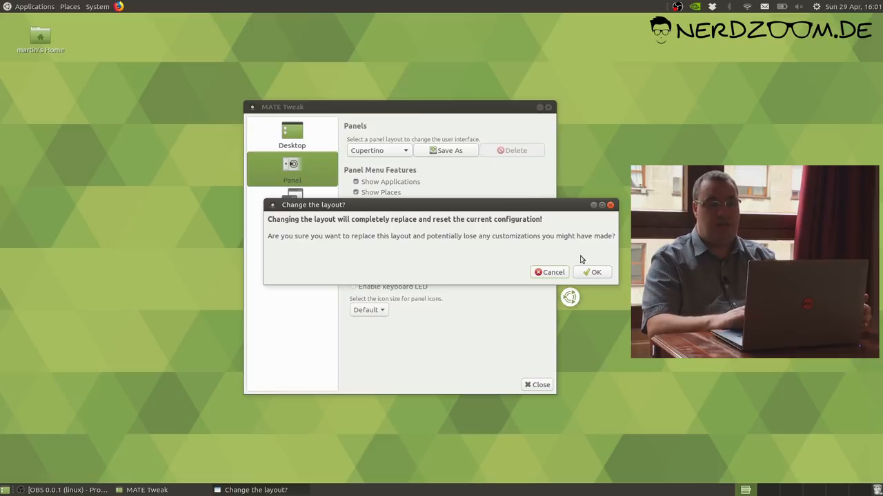
pyautogui.click(592, 272)
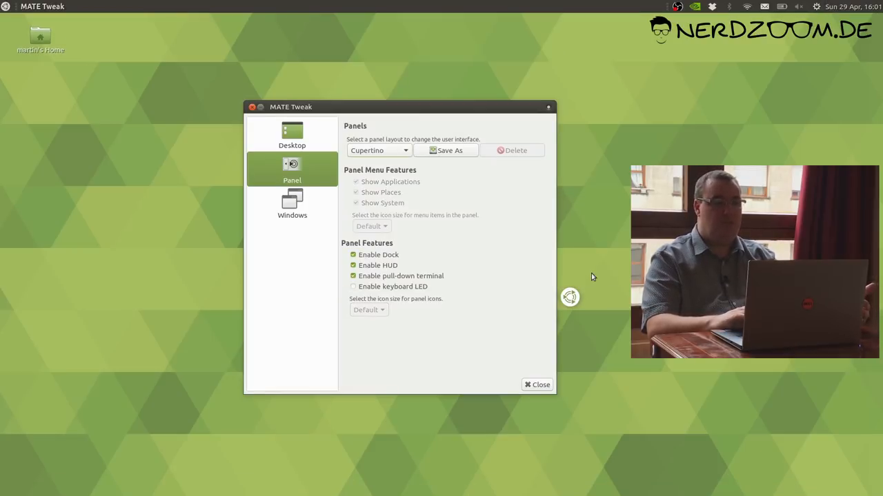
pyautogui.moveTo(485, 491)
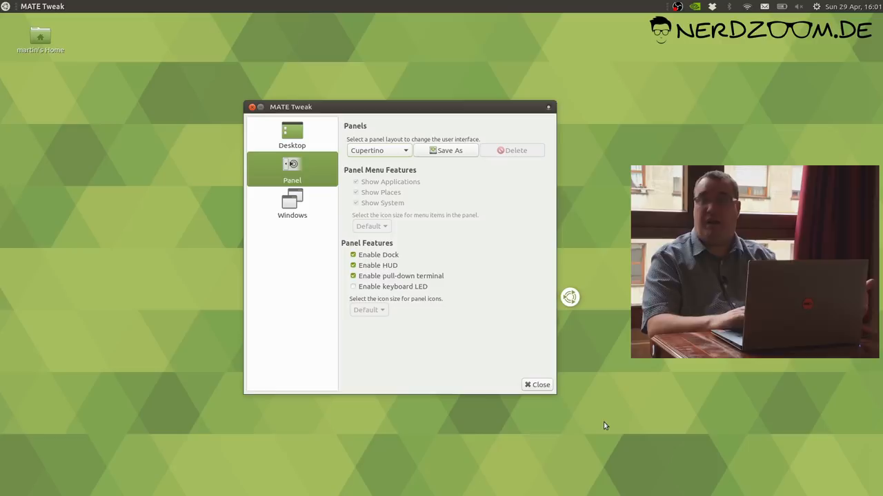
pyautogui.moveTo(146, 90)
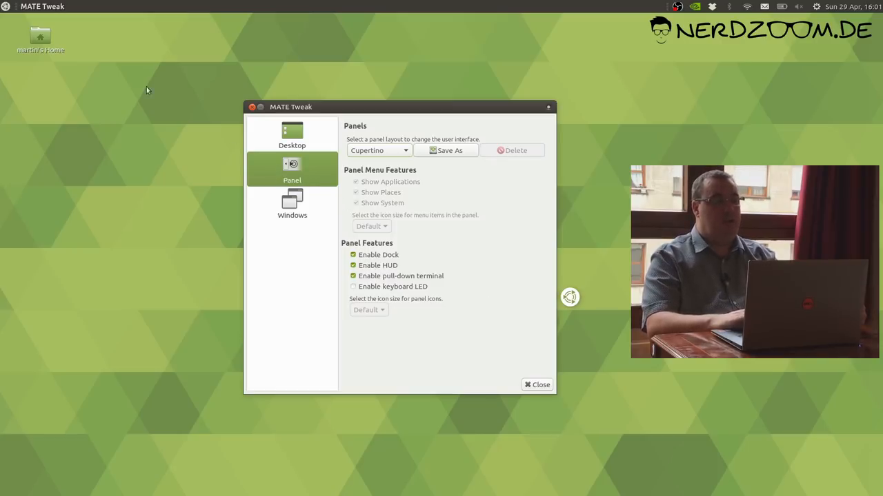
pyautogui.moveTo(135, 56)
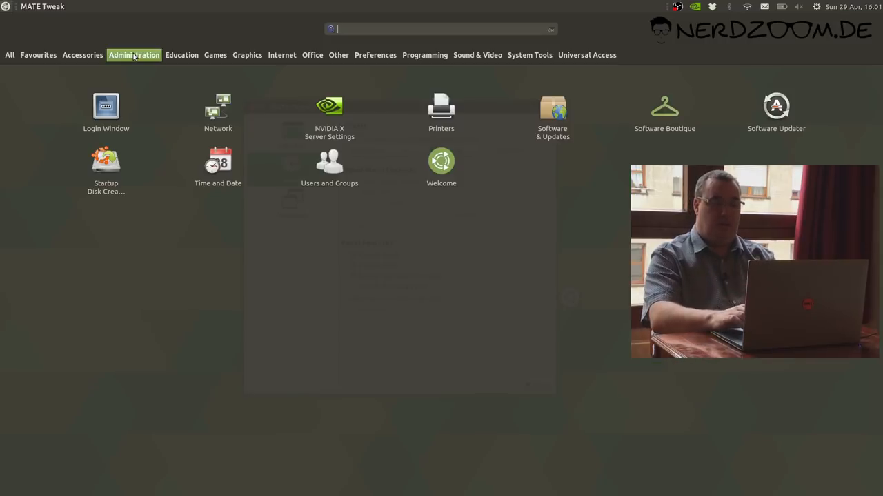
# - Launch Caja from the launcher by typing 'ca', then close its window
pyautogui.write('ca')
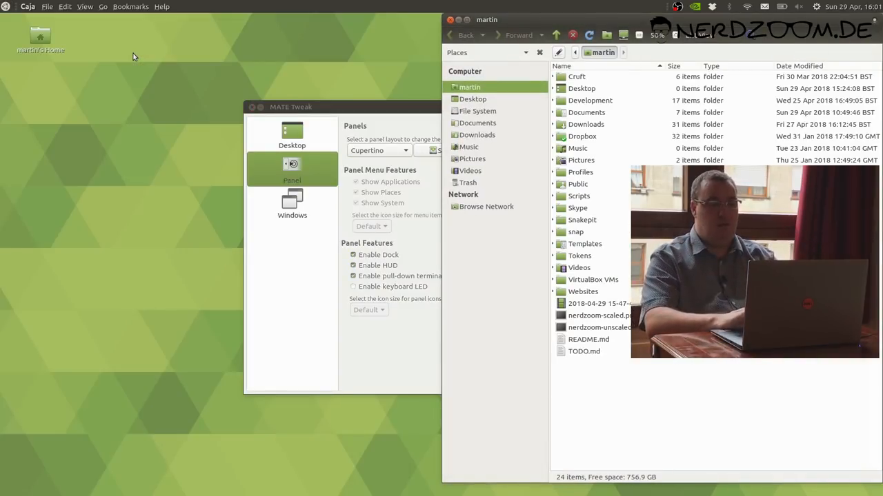
pyautogui.moveTo(242, 11)
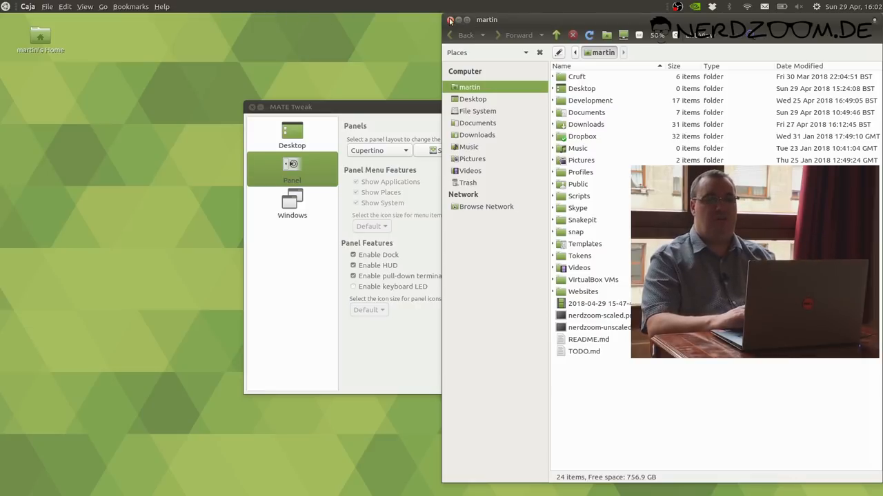
pyautogui.click(449, 20)
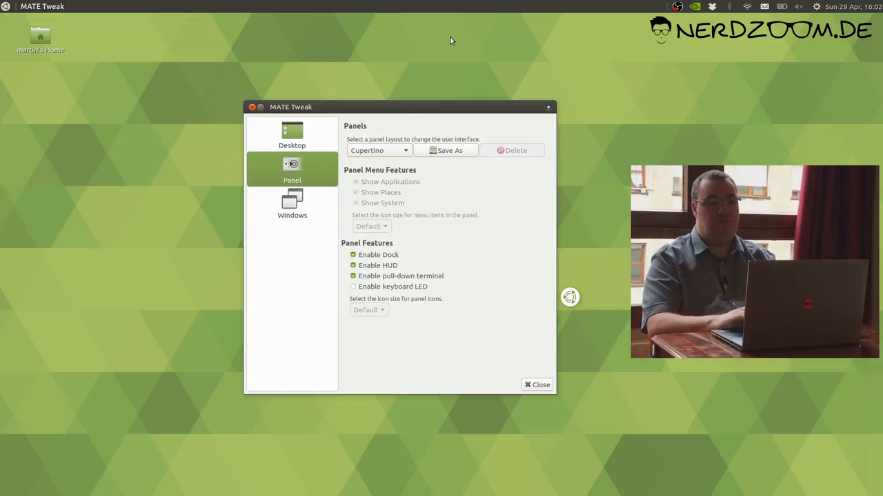
pyautogui.click(379, 150)
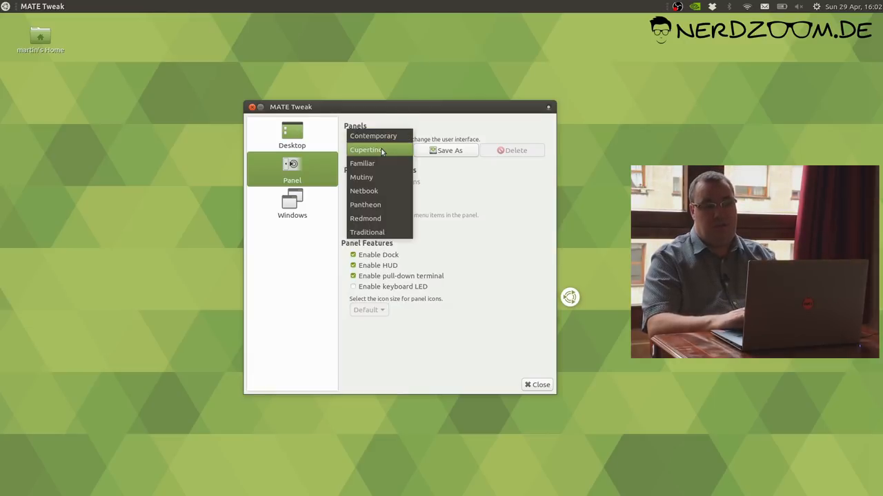
pyautogui.moveTo(378, 218)
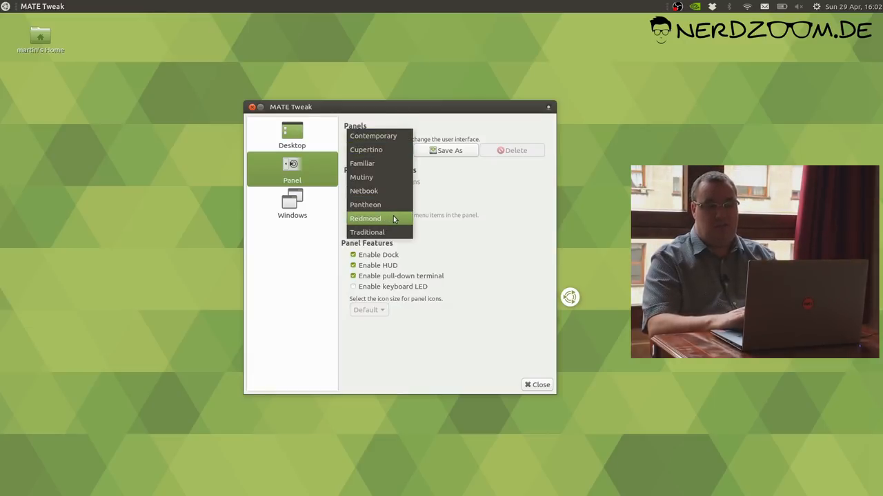
pyautogui.click(364, 218)
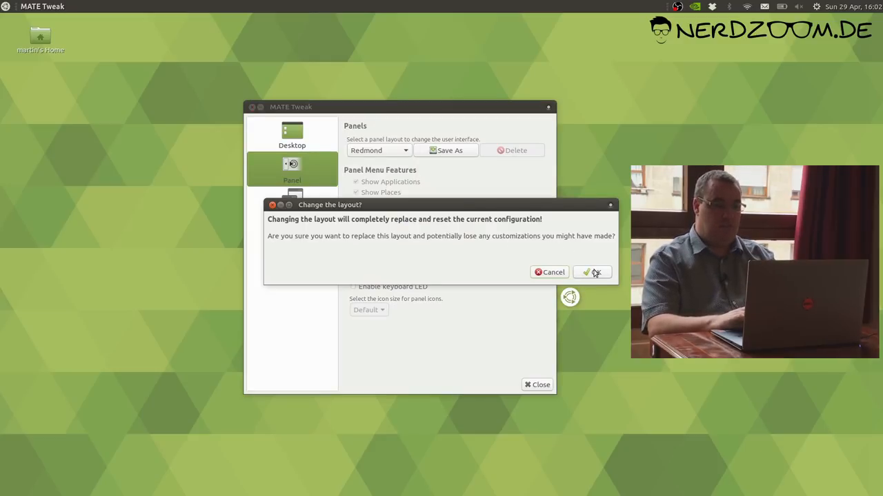
pyautogui.click(592, 272)
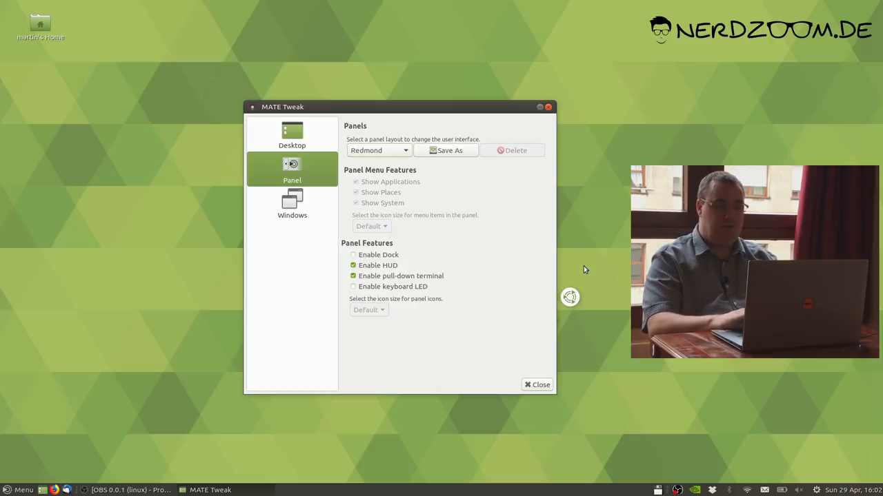
pyautogui.moveTo(26, 482)
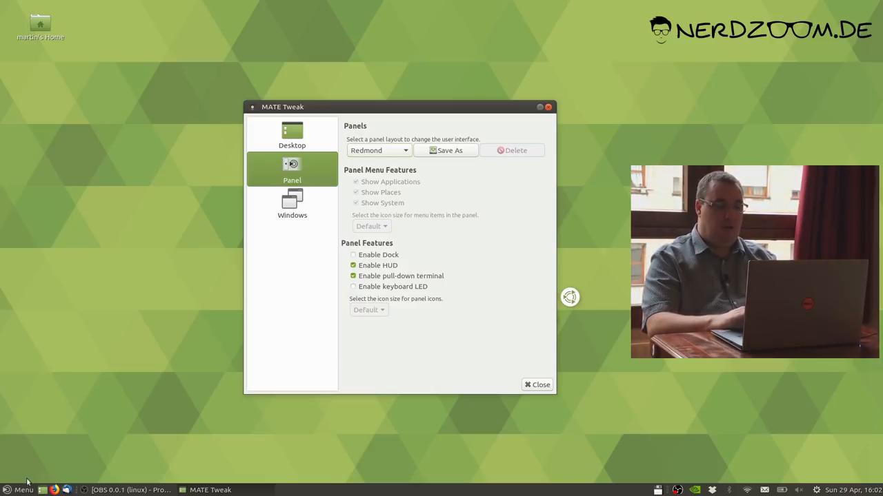
pyautogui.click(54, 490)
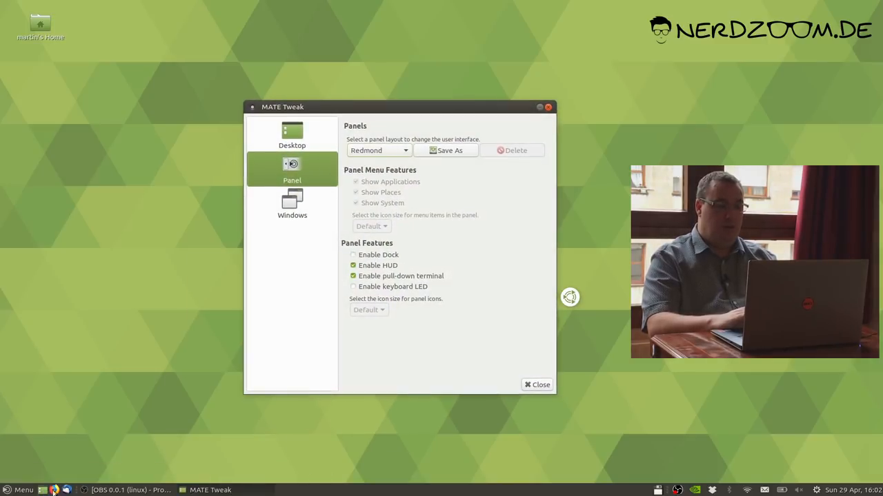
pyautogui.moveTo(54, 489)
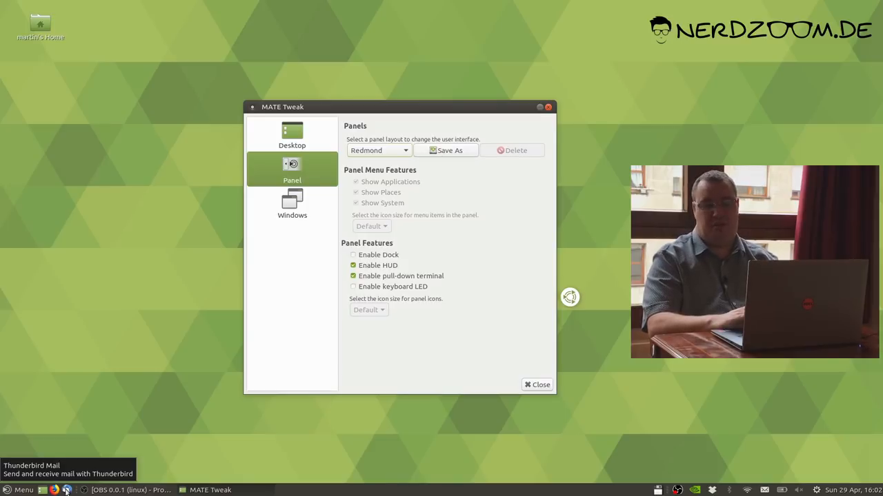
pyautogui.moveTo(38, 449)
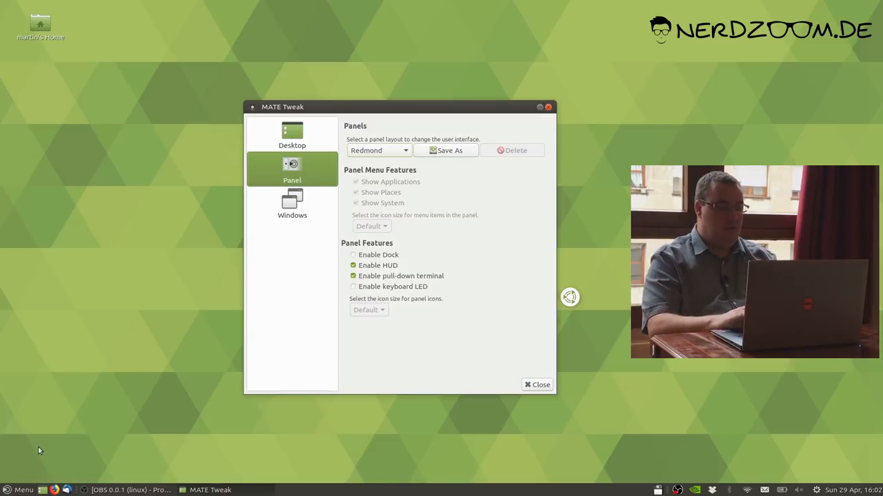
pyautogui.click(19, 490)
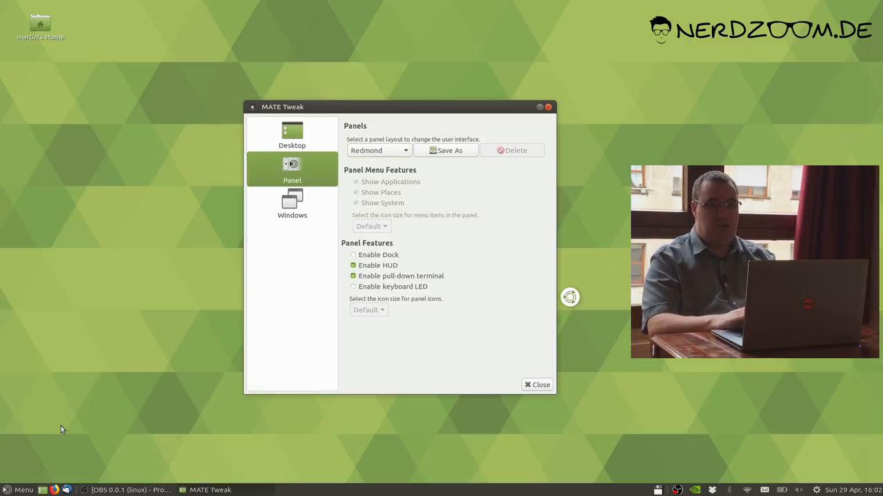
pyautogui.click(19, 489)
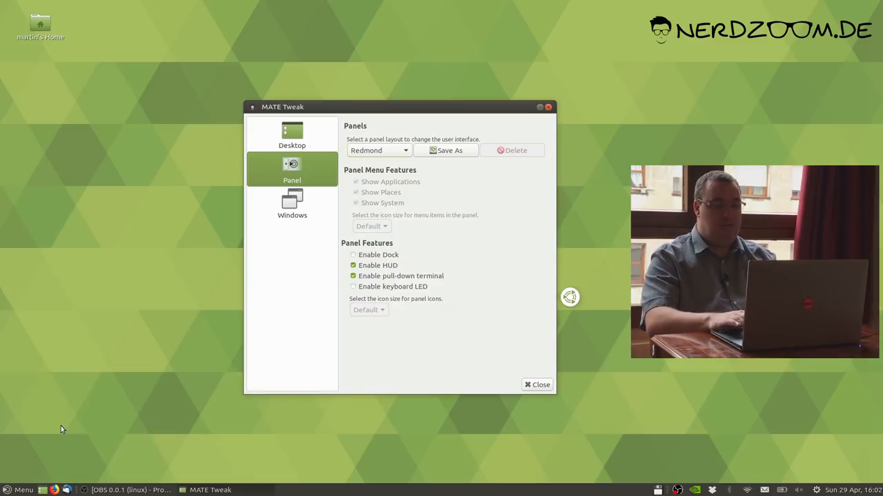
pyautogui.click(19, 490)
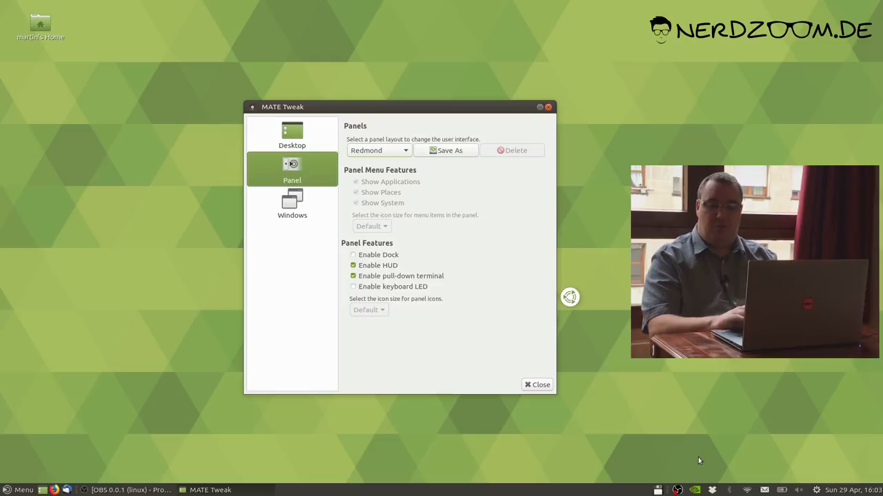
pyautogui.moveTo(392, 222)
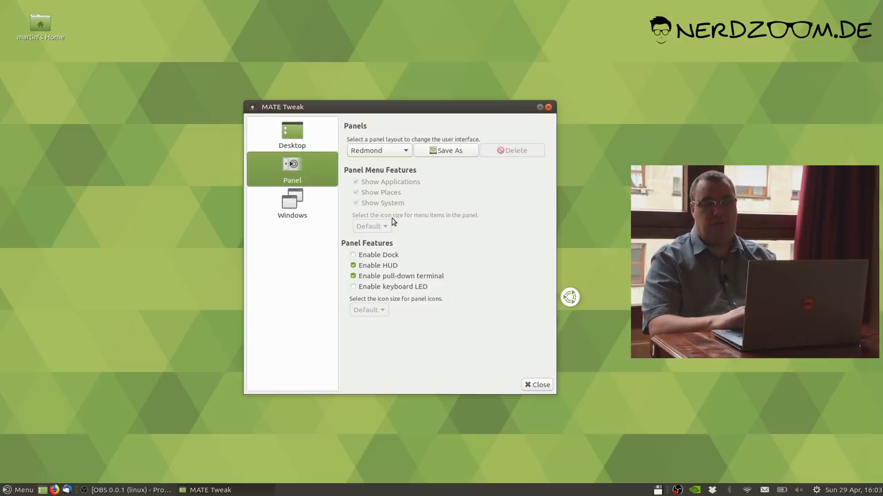
pyautogui.moveTo(379, 151)
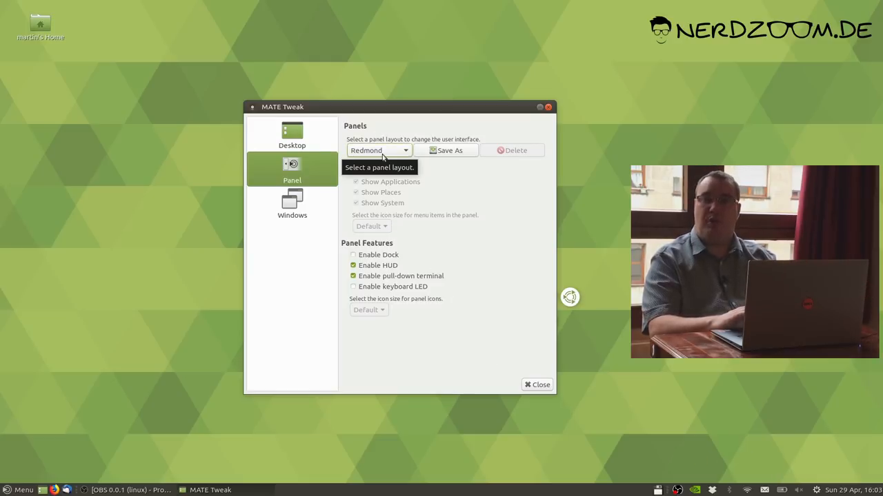
# - Apply the Mutiny panel layout and confirm replacing the current configuration
pyautogui.click(378, 150)
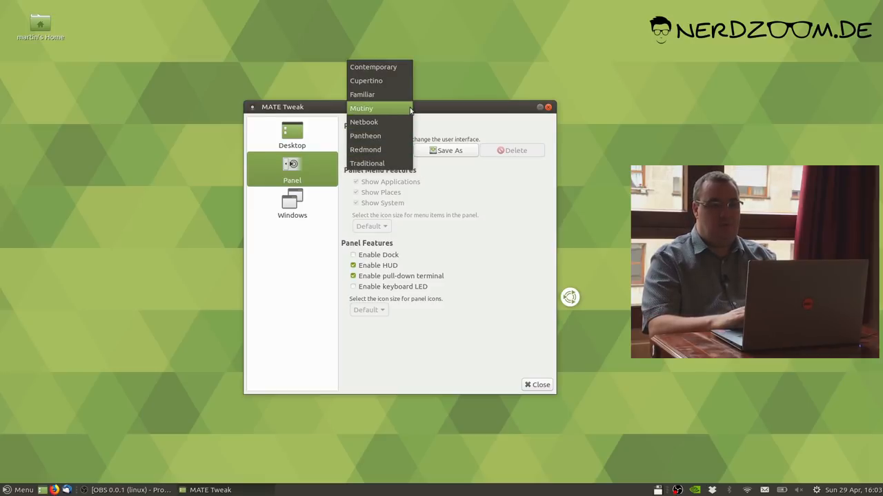
pyautogui.moveTo(402, 110)
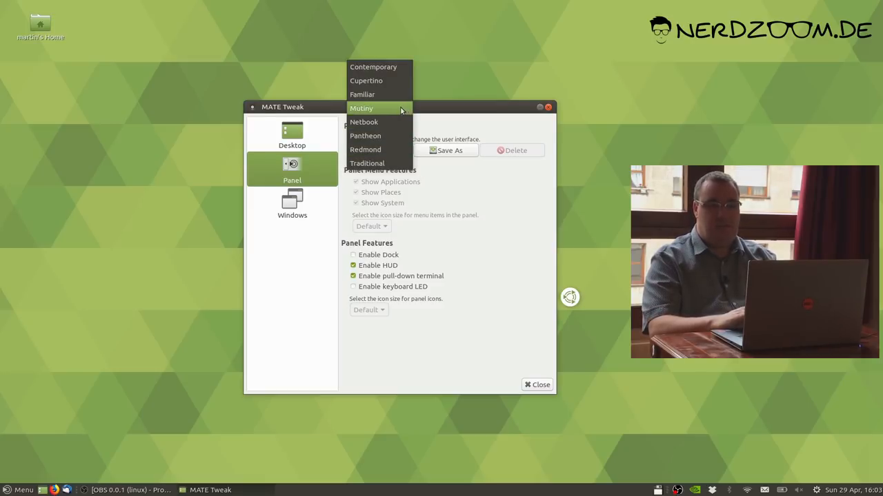
pyautogui.click(361, 108)
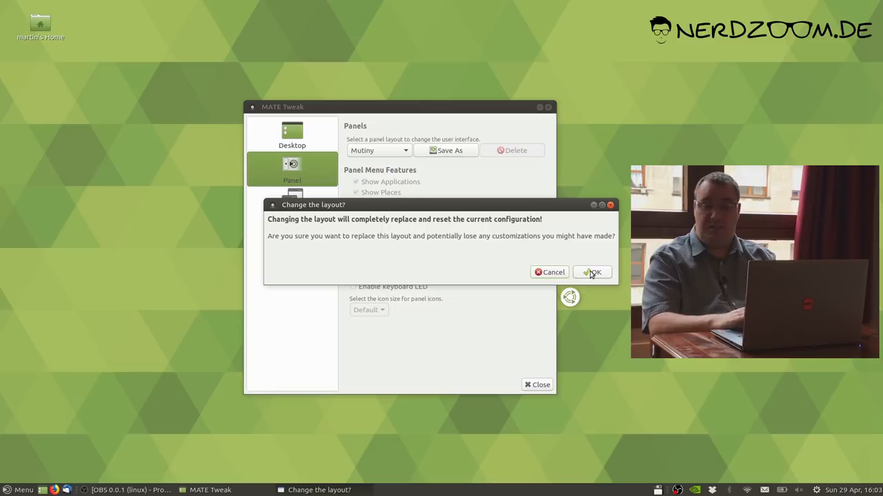
pyautogui.click(592, 272)
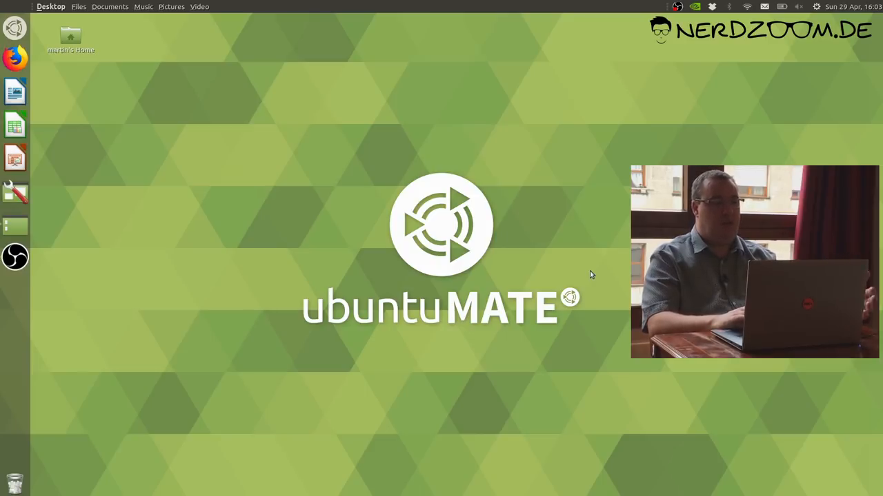
pyautogui.moveTo(494, 269)
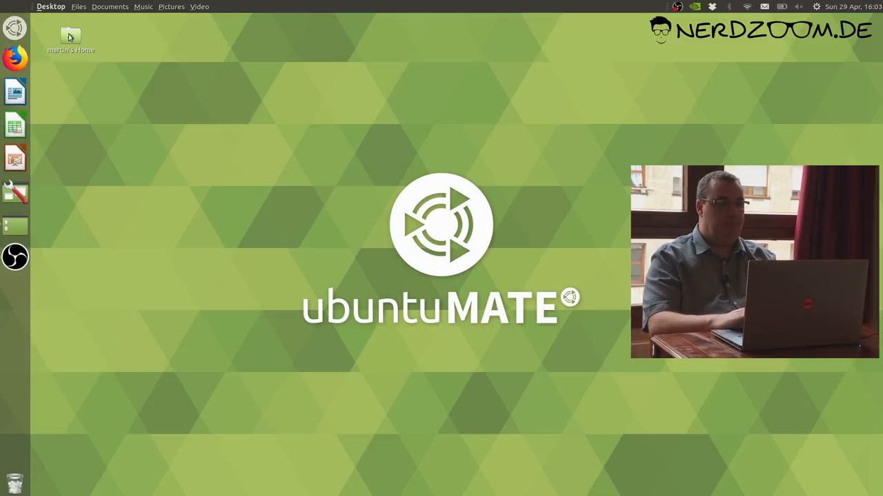
# - Open the home folder from the desktop and peek at the Bookmarks menu in the top bar
pyautogui.doubleClick(70, 36)
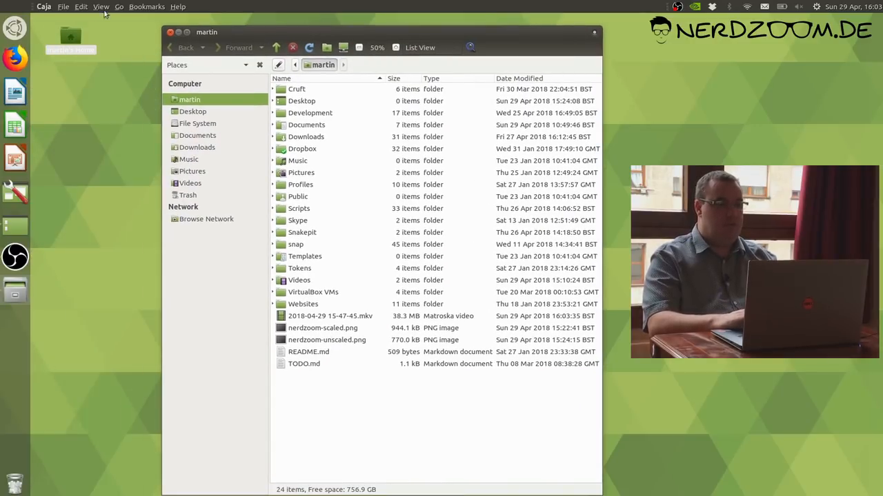
pyautogui.click(146, 6)
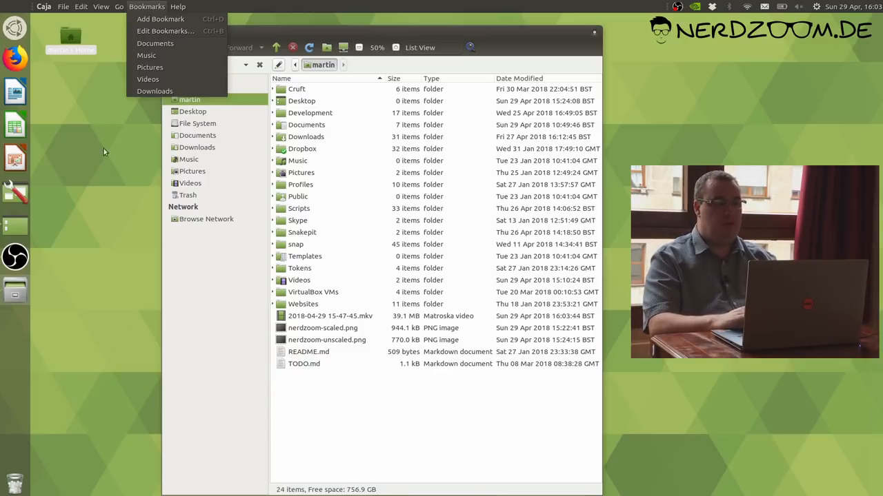
pyautogui.click(146, 5)
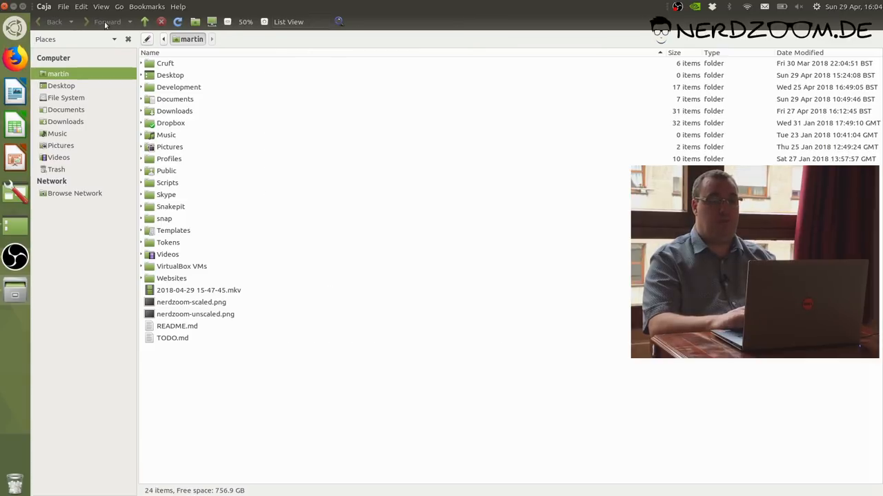
pyautogui.moveTo(54, 23)
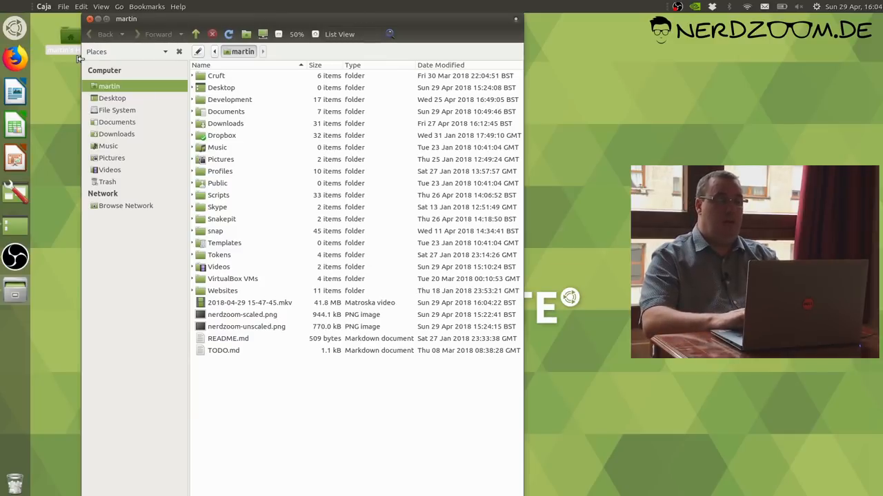
pyautogui.moveTo(58, 103)
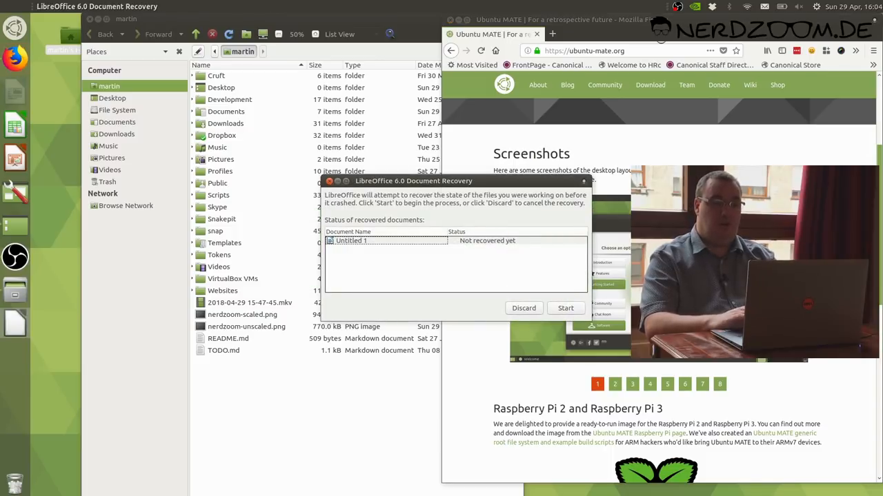
pyautogui.moveTo(521, 320)
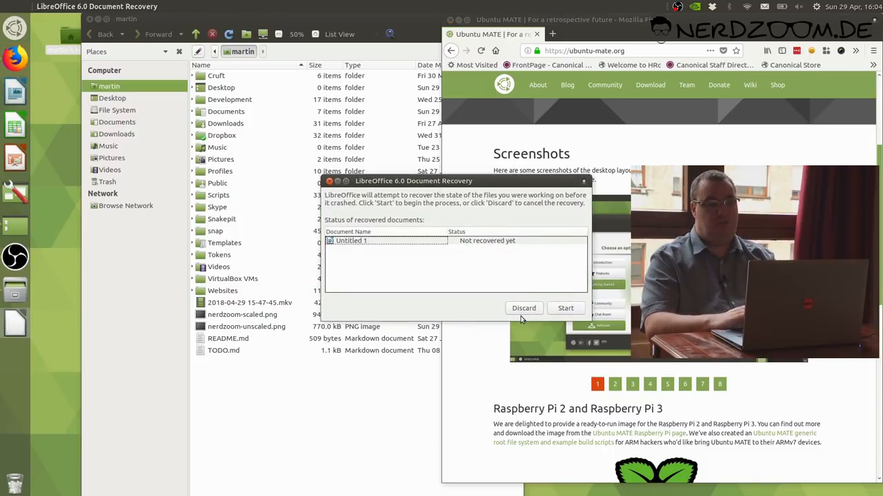
# - Discard LibreOffice's recovered document data and confirm, leaving a blank Writer document
pyautogui.click(524, 309)
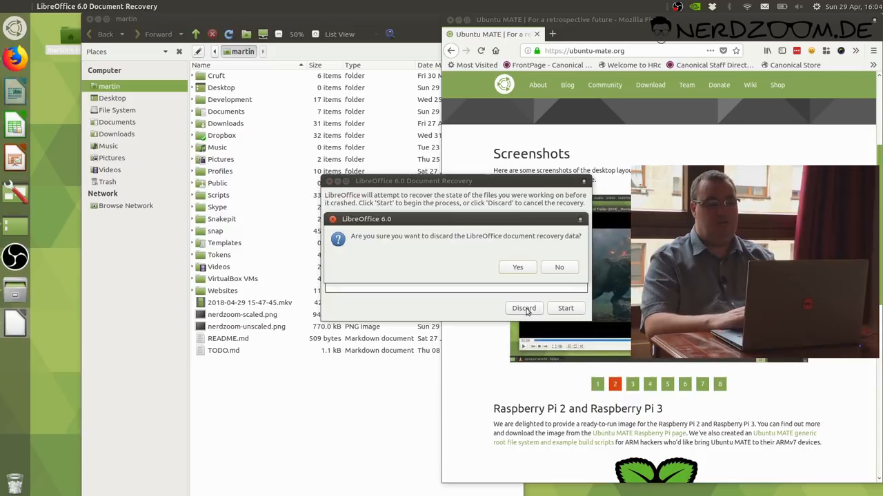
pyautogui.click(517, 268)
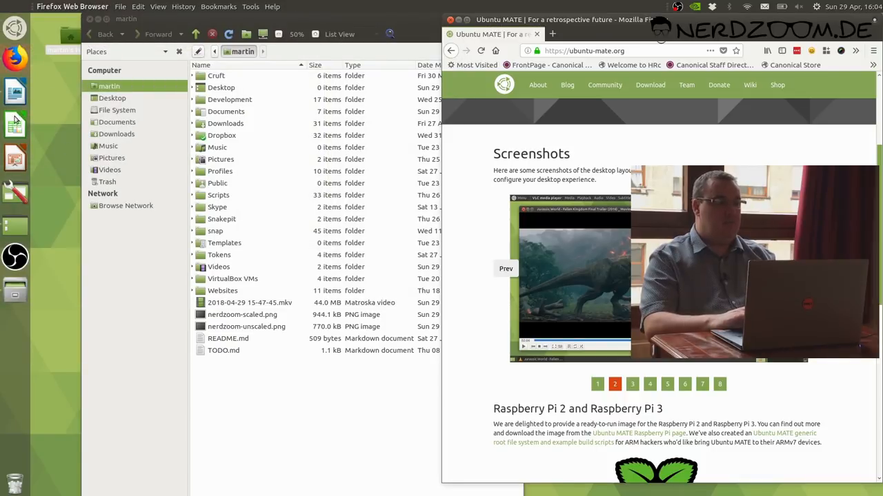
# - Step through the screenshot slideshow on ubuntu-mate.org in Firefox
pyautogui.click(631, 384)
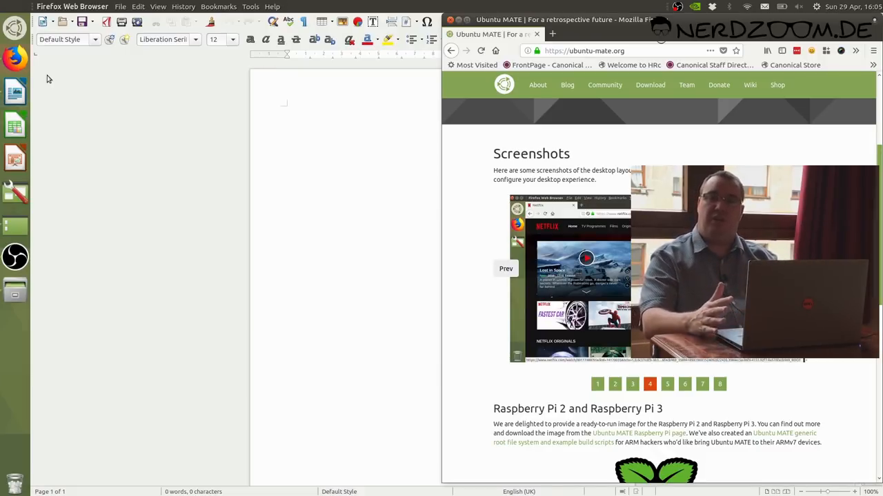
pyautogui.click(668, 383)
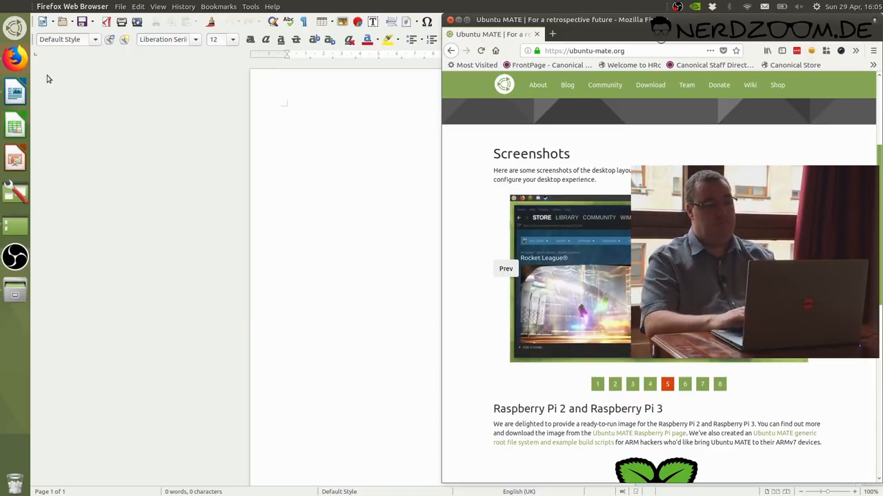
pyautogui.click(684, 383)
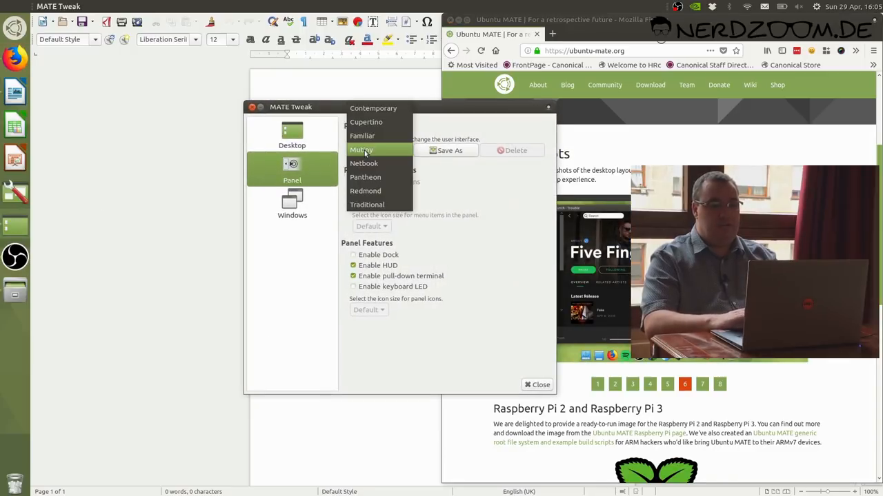
# - Apply the Netbook panel layout, confirm the reset and close MATE Tweak
pyautogui.click(361, 149)
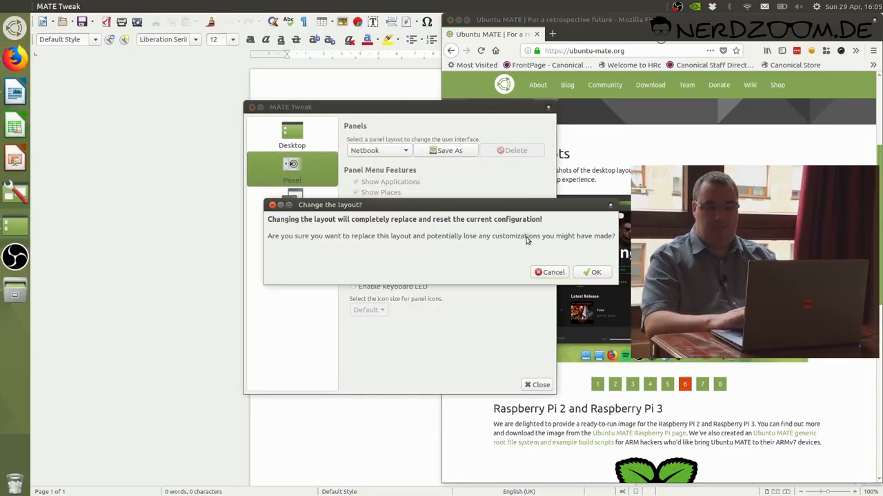
pyautogui.click(591, 272)
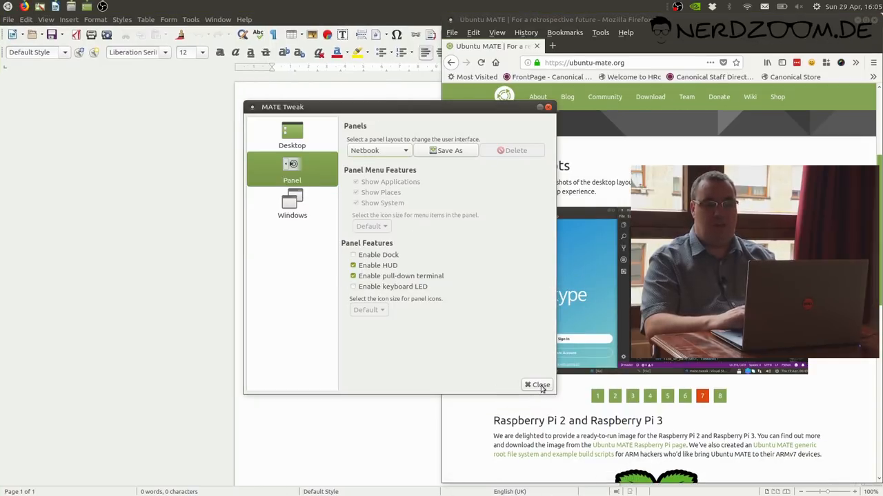
pyautogui.click(538, 384)
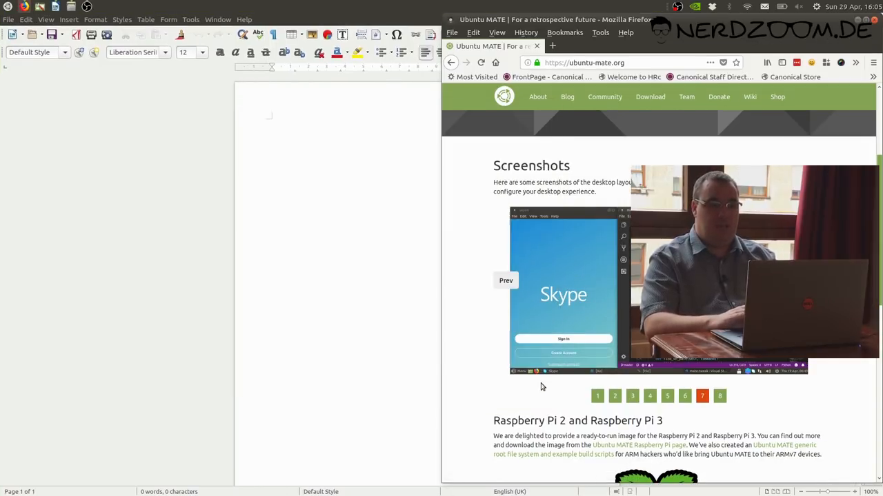
pyautogui.moveTo(339, 248)
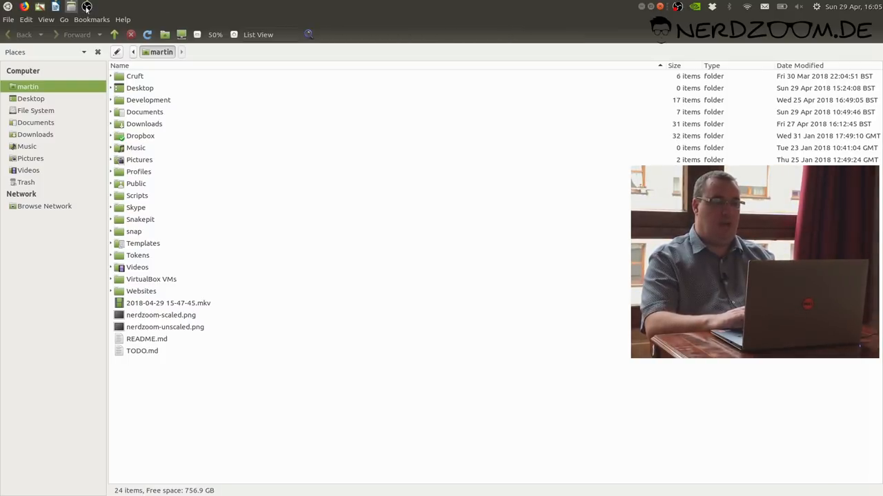
# - Explore the Netbook top-bar menus, then close the Caja window via File > Close
pyautogui.click(69, 6)
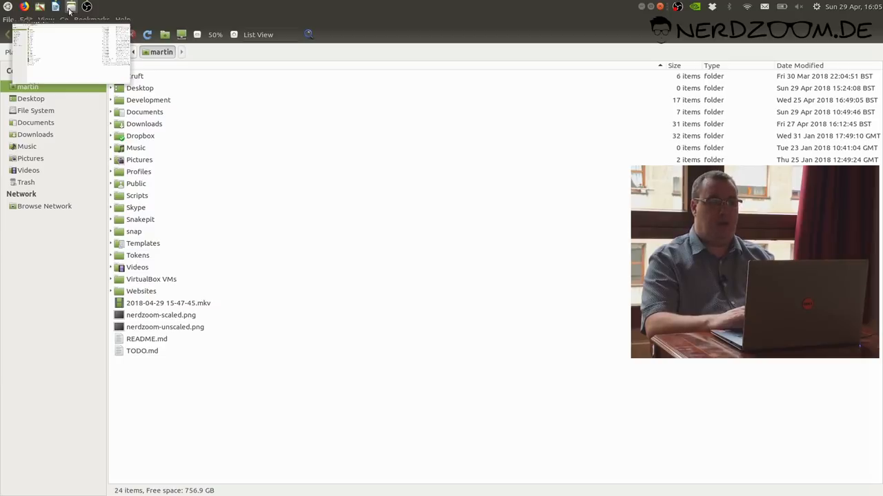
pyautogui.click(8, 6)
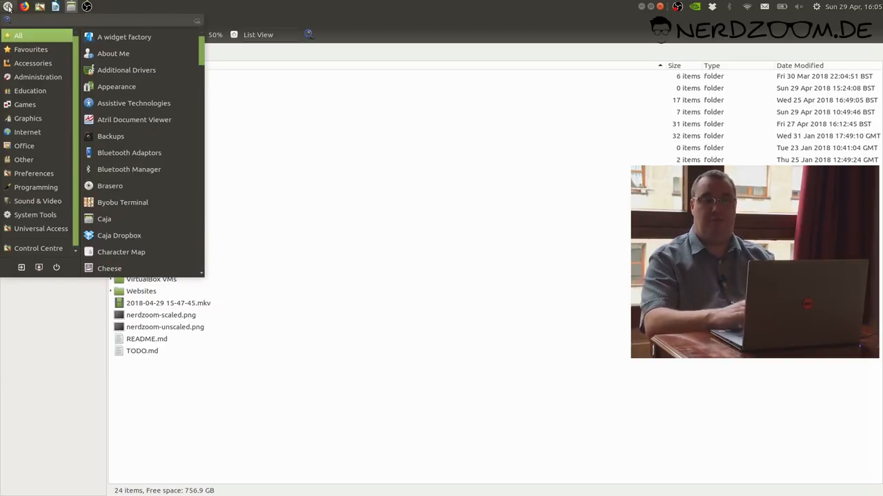
pyautogui.click(145, 124)
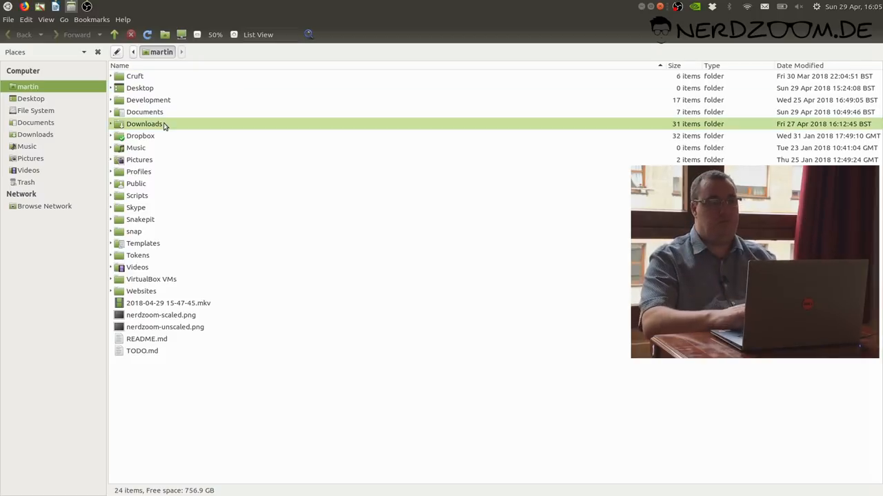
pyautogui.click(8, 19)
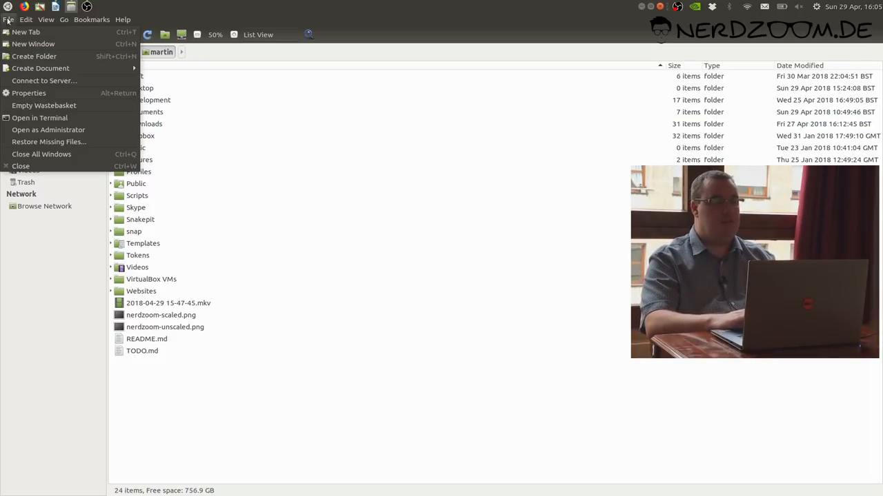
pyautogui.click(41, 155)
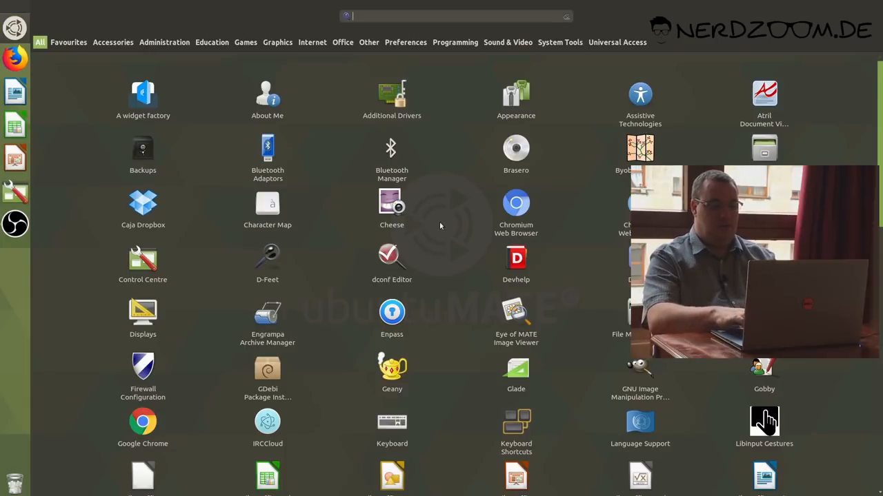
# - Launch the Caja file manager on the home folder from a menu search for 'caja'
pyautogui.write('caja')
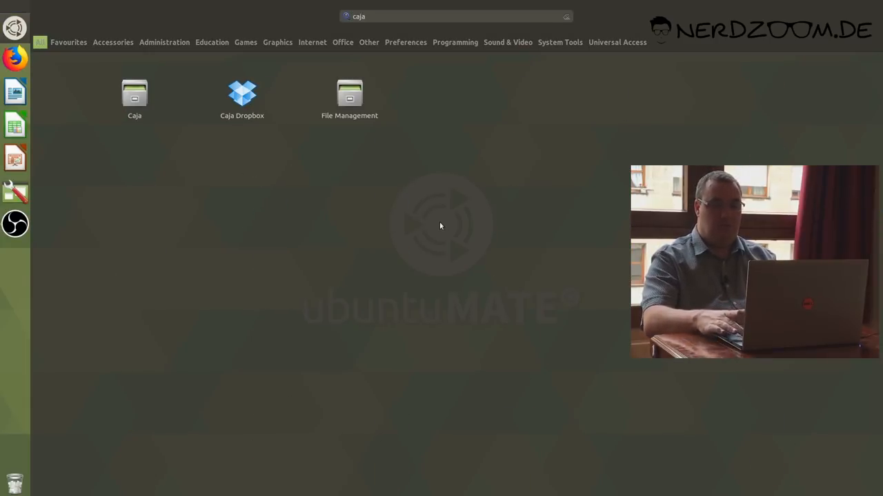
pyautogui.doubleClick(135, 94)
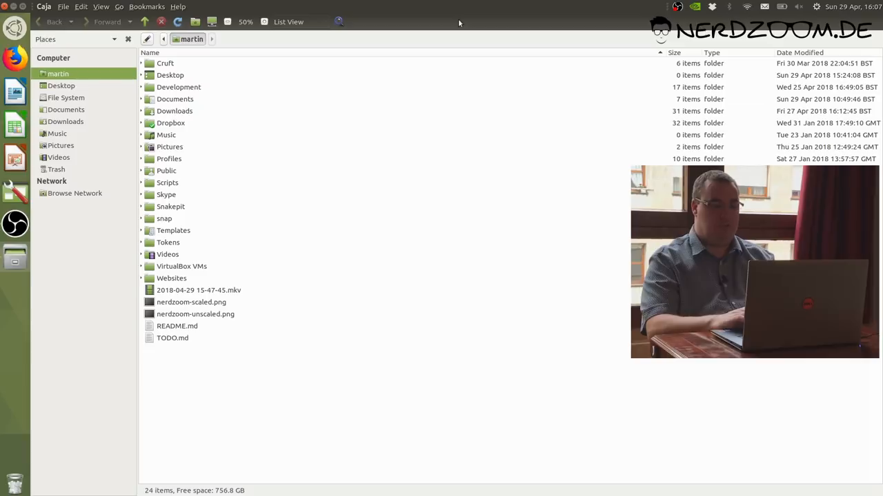
# - Find Preferences via the HUD search 'pr', review the file management options, then close them
pyautogui.press('alt')
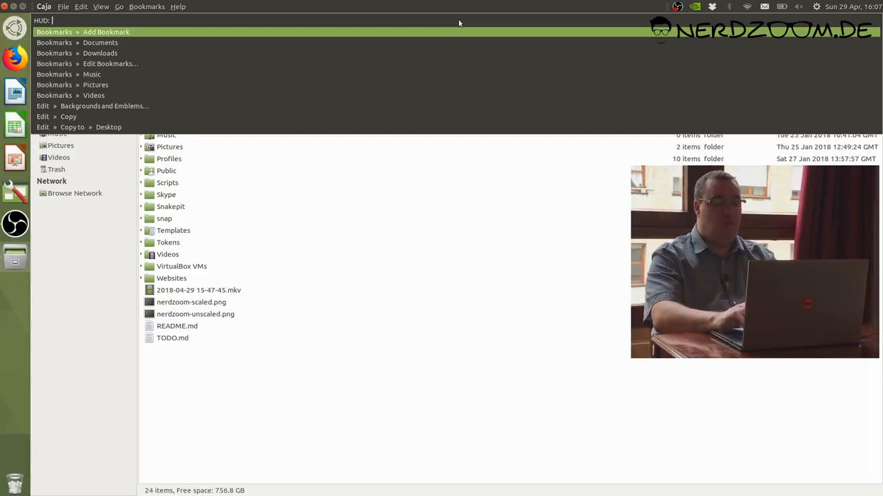
pyautogui.write('pr')
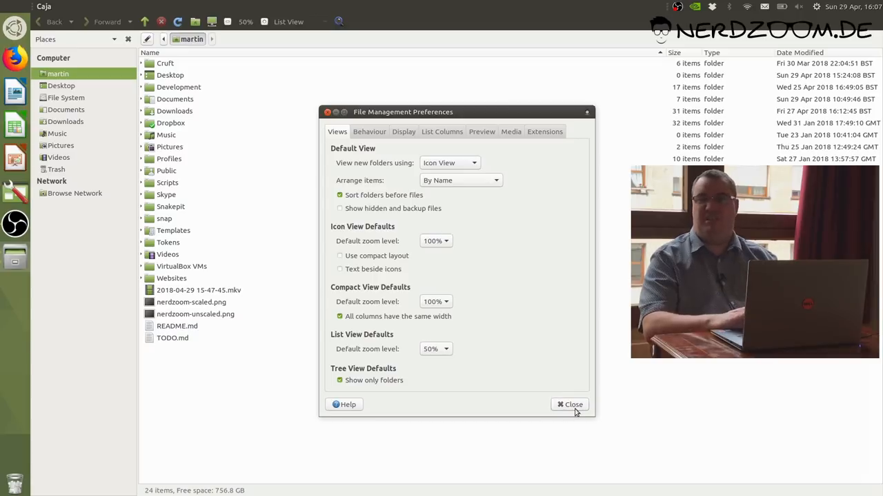
pyautogui.click(569, 406)
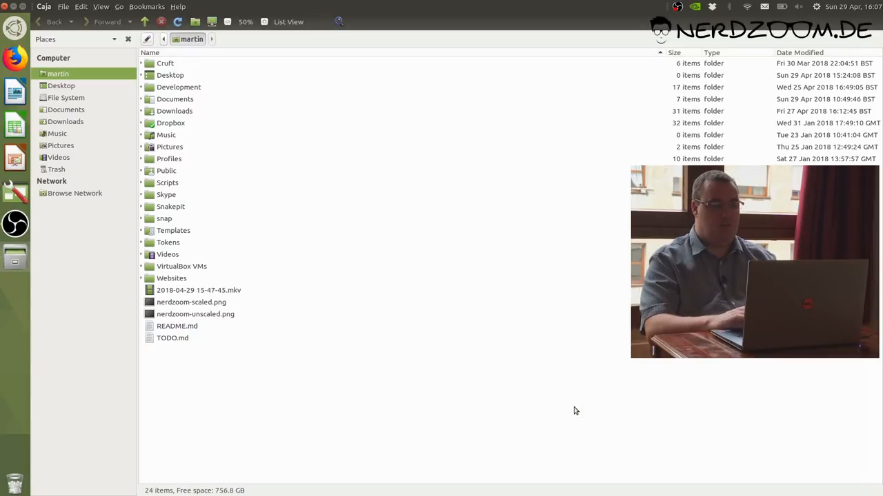
# - List Caja's File menu commands in the HUD with 'file', then choose Close via 'cl'
pyautogui.write('file')
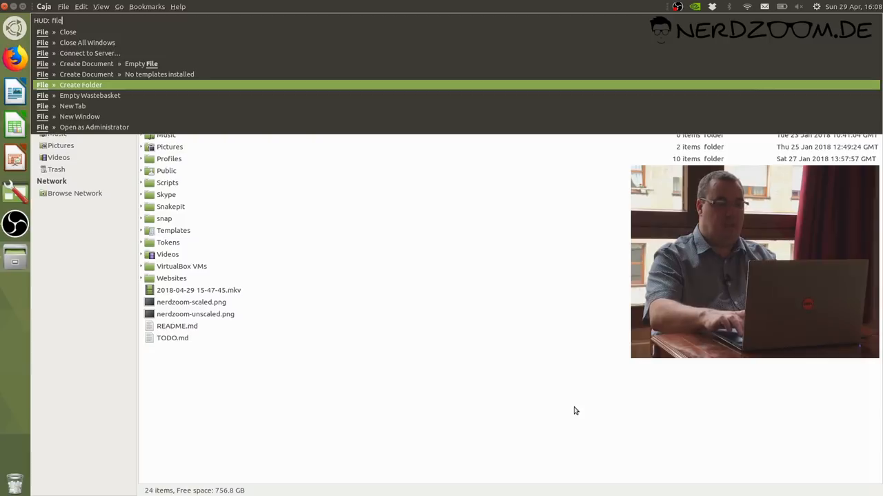
pyautogui.write('cl')
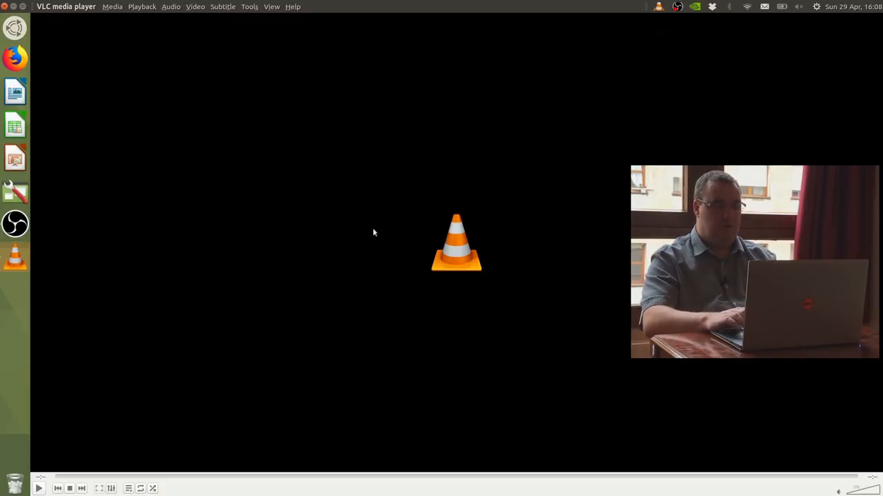
# - Search VLC's HUD for Media Information with 'med' and refine the match
pyautogui.write('med')
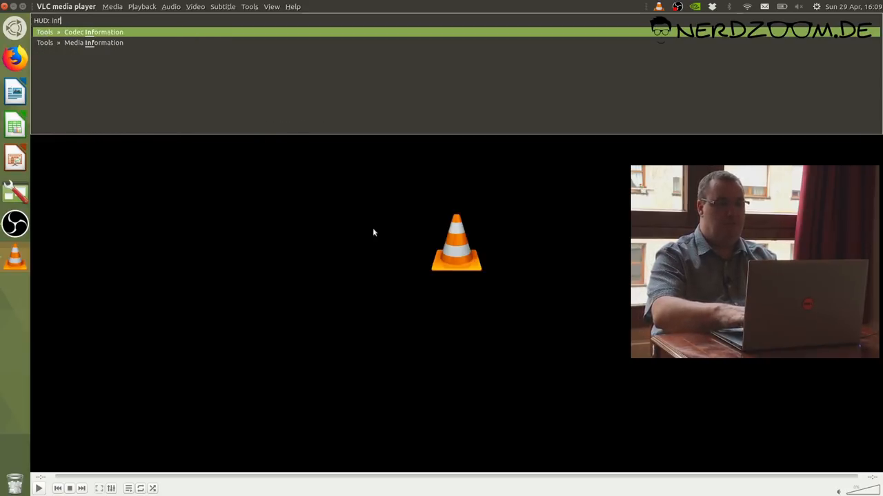
pyautogui.write('o')
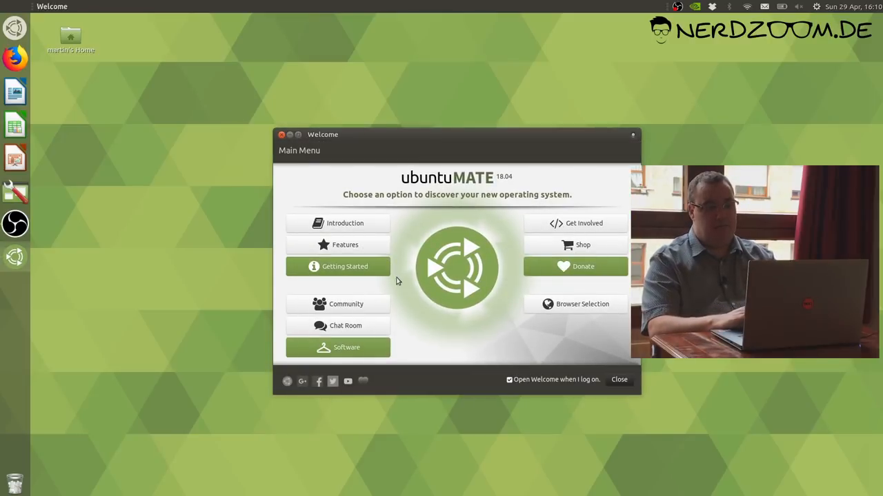
# - Show the Features overview describing Ubuntu MATE as modern, flexible and secure
pyautogui.click(345, 223)
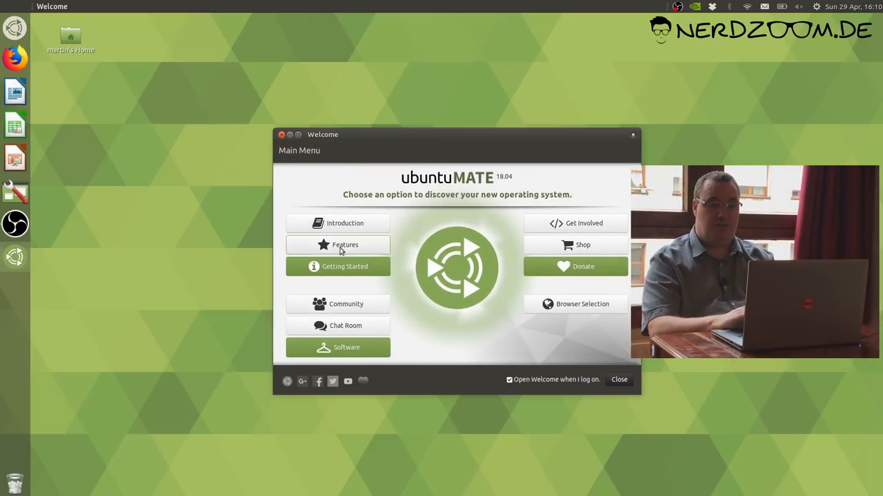
pyautogui.click(345, 245)
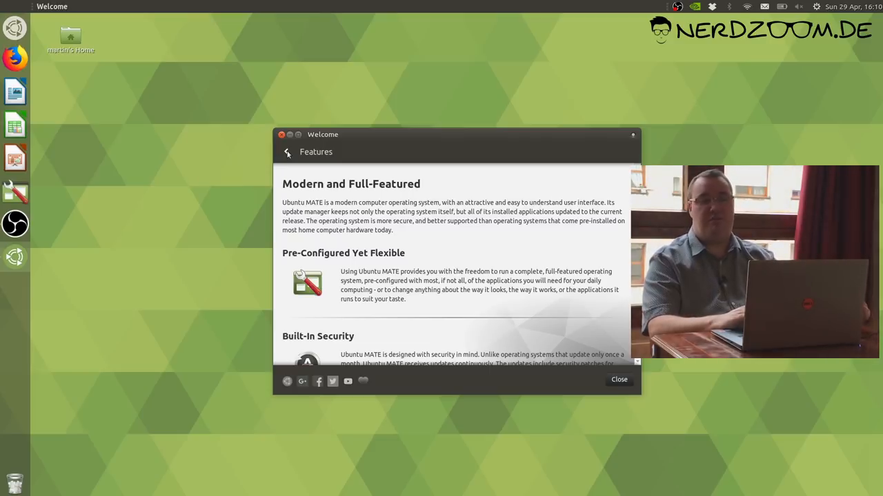
# - Go back to the main menu, enter Shop and launch the ubuntu-mate.boutique site in Firefox
pyautogui.click(287, 152)
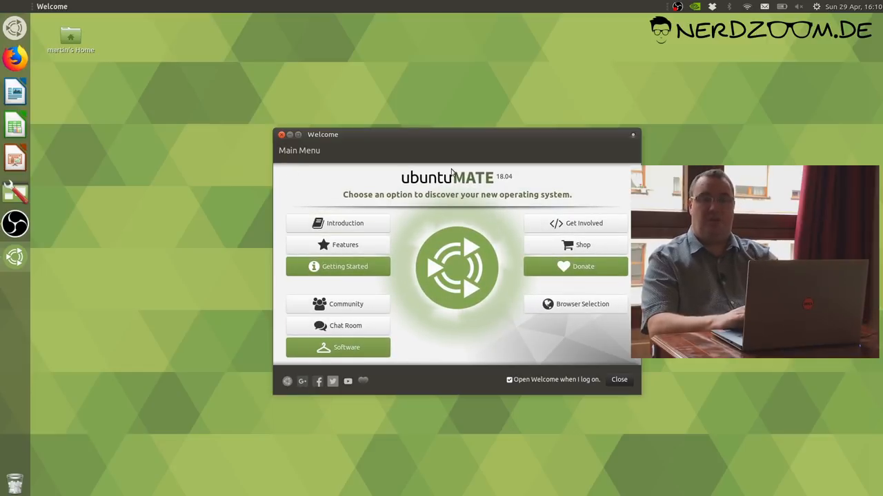
pyautogui.moveTo(436, 102)
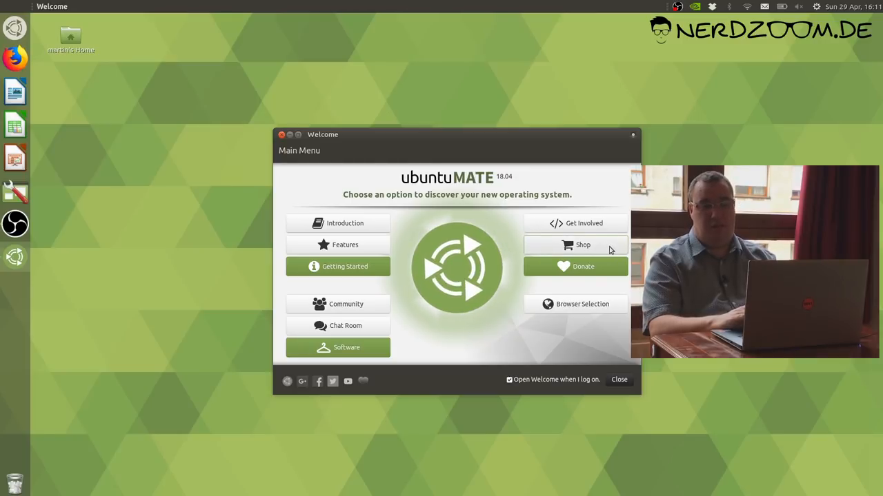
pyautogui.click(575, 245)
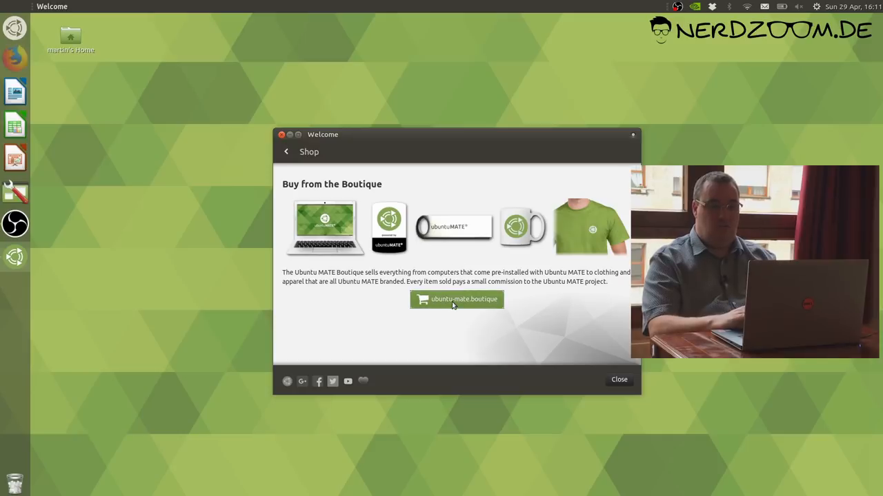
pyautogui.click(456, 298)
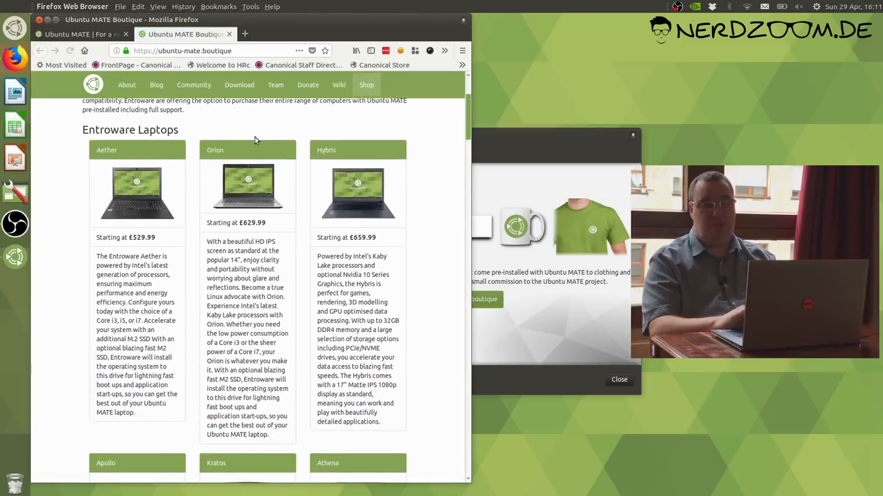
# - Scroll the Boutique page past the Entroware laptop offers to the Books section
pyautogui.scroll(-3)
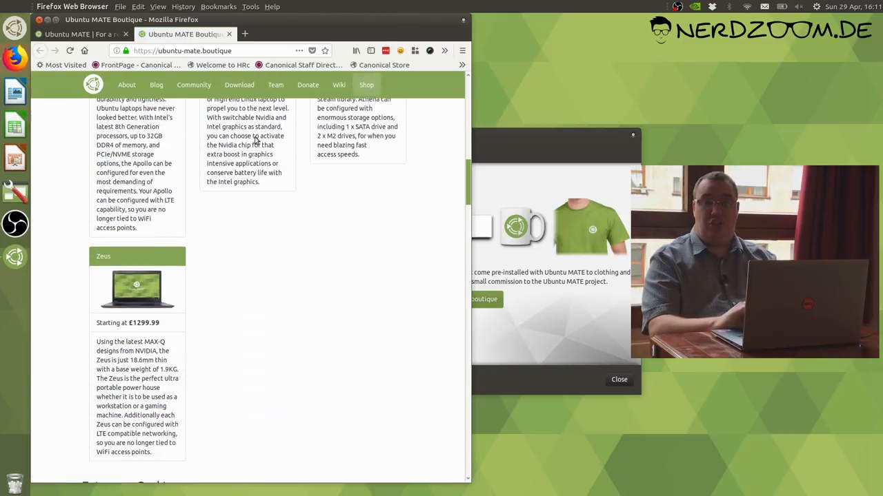
pyautogui.scroll(-3)
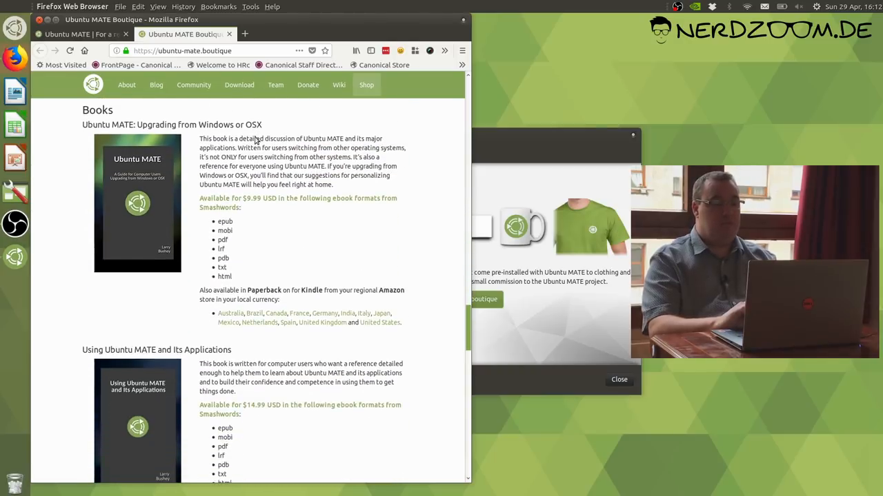
pyautogui.scroll(-3)
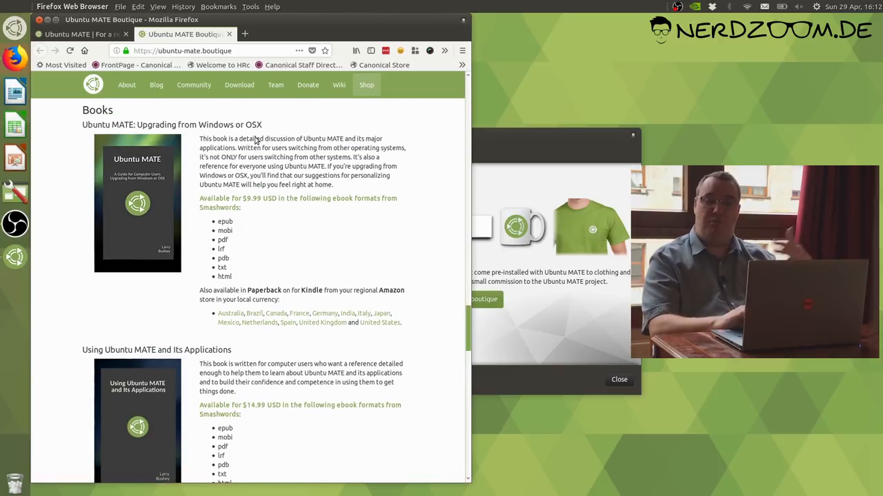
pyautogui.scroll(-3)
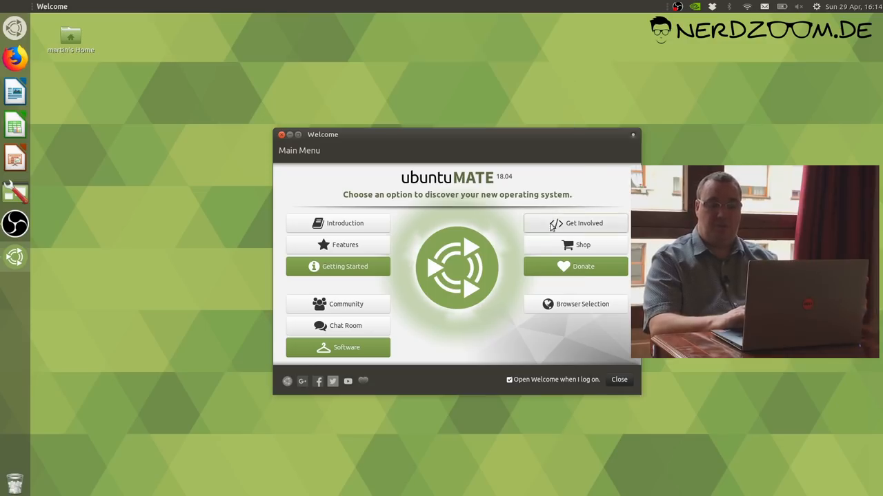
pyautogui.moveTo(469, 316)
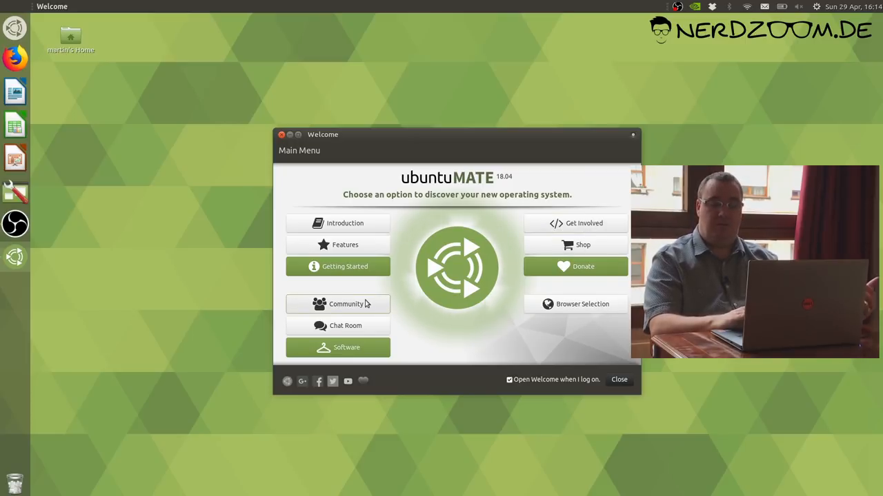
# - Show the Community page with forum, Google+, Facebook and Twitter links
pyautogui.click(338, 305)
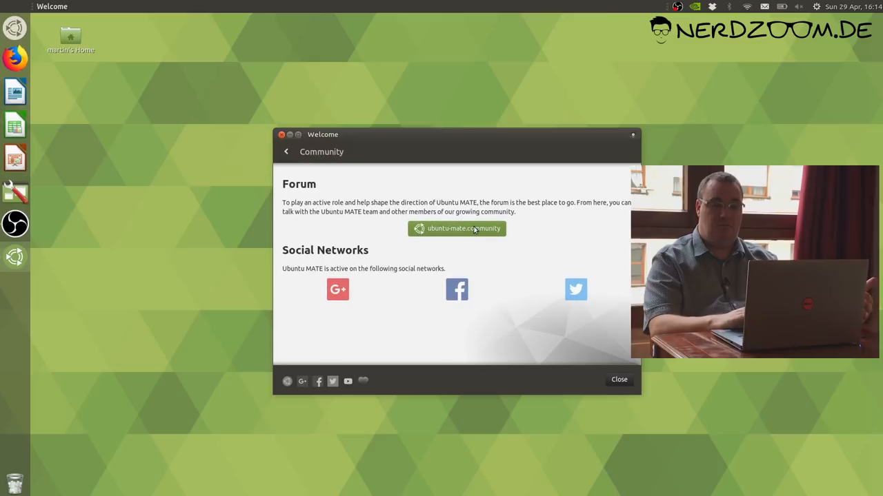
# - Browse the Ubuntu MATE community forum in Firefox, then return Welcome to its main menu
pyautogui.click(457, 229)
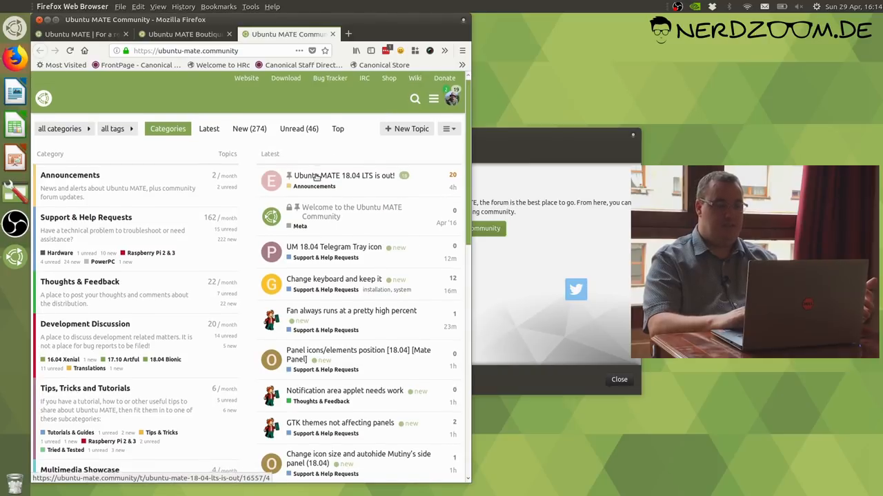
pyautogui.scroll(-3)
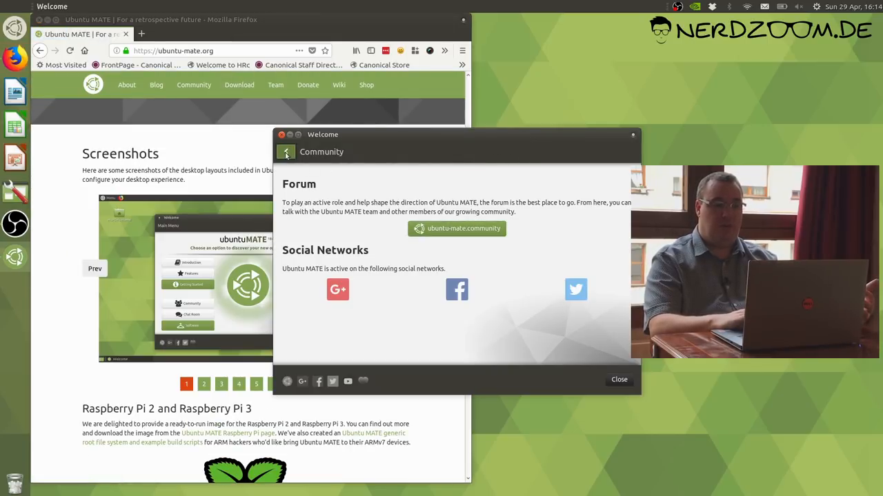
pyautogui.click(285, 151)
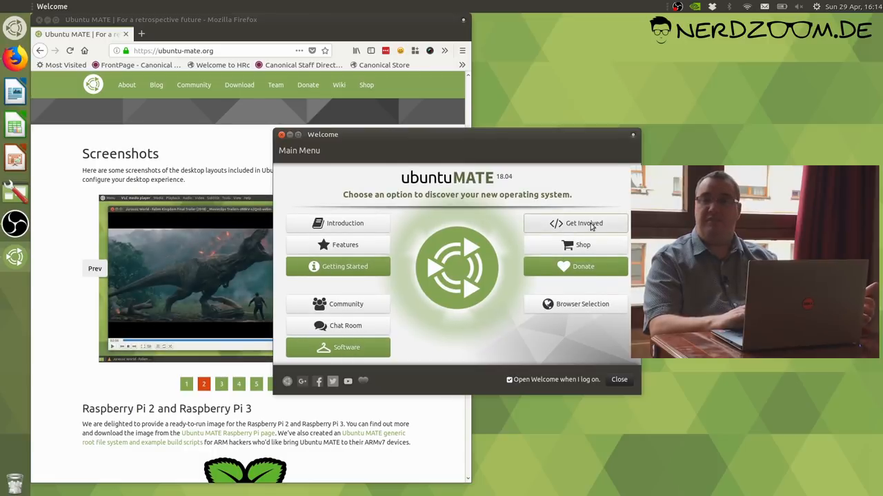